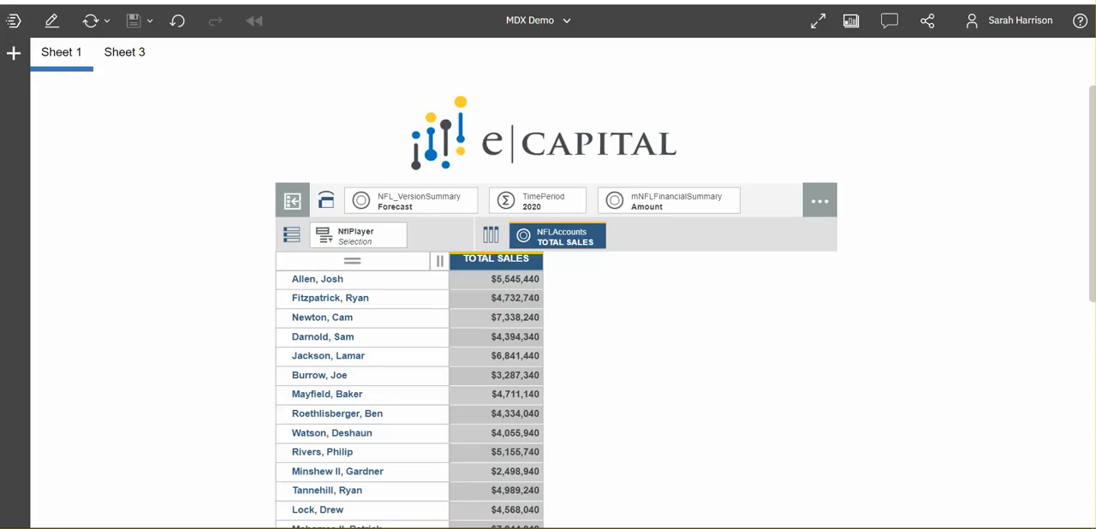
mouse_move(99, 283)
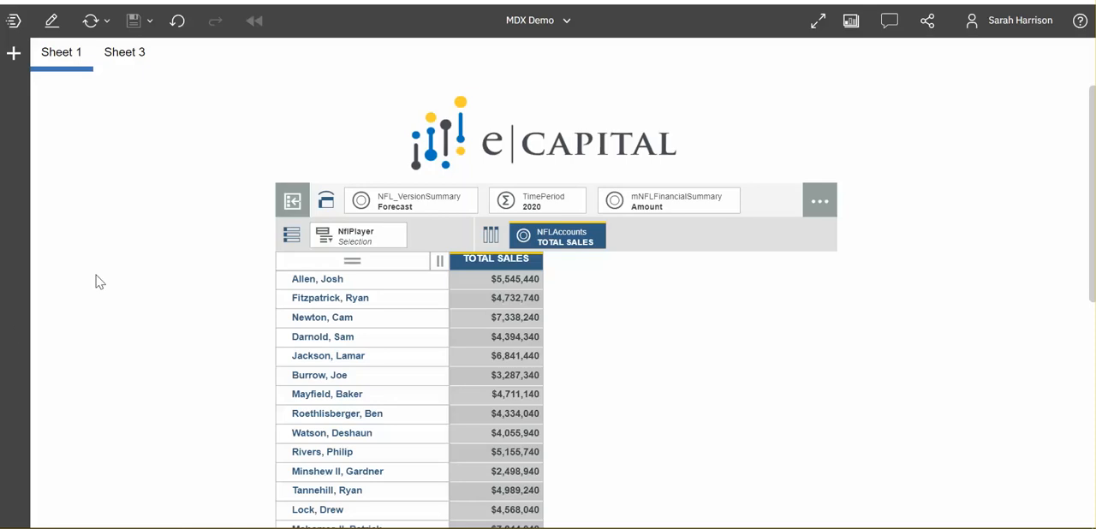
mouse_move(189, 250)
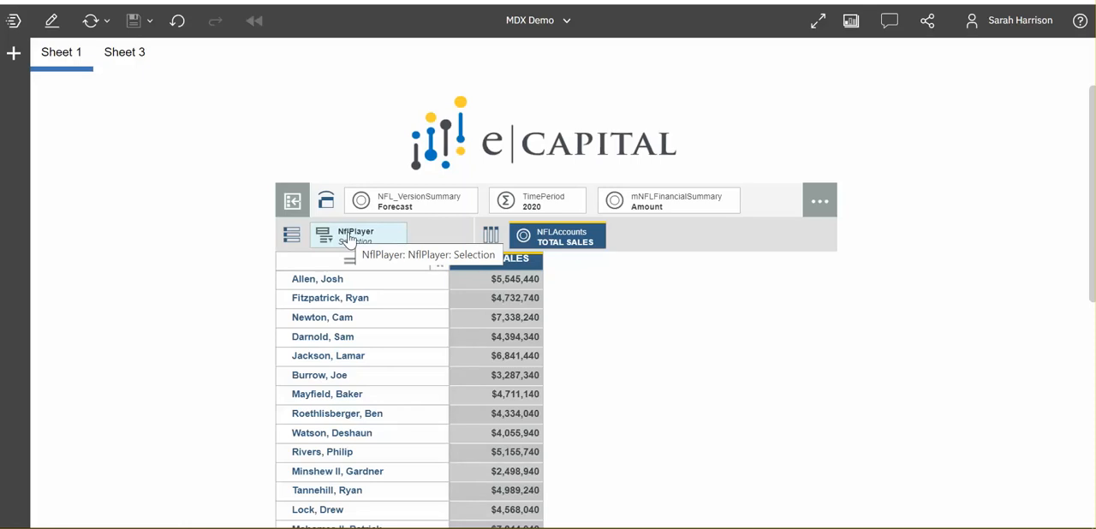
Review the MDX behind the NflPlayer set in the set editor and leave it unchanged.
left_click(356, 237)
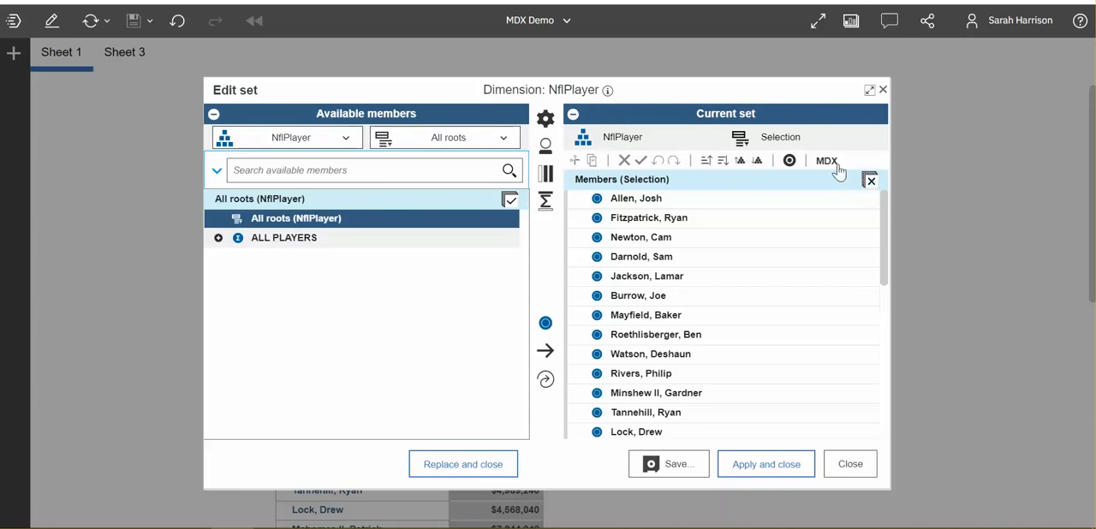
left_click(826, 161)
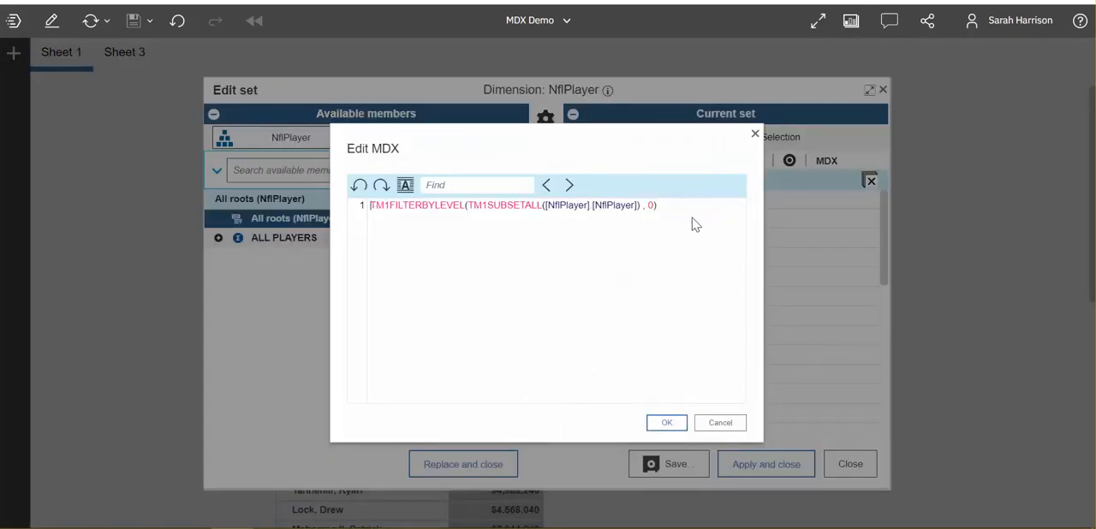
left_click(373, 206)
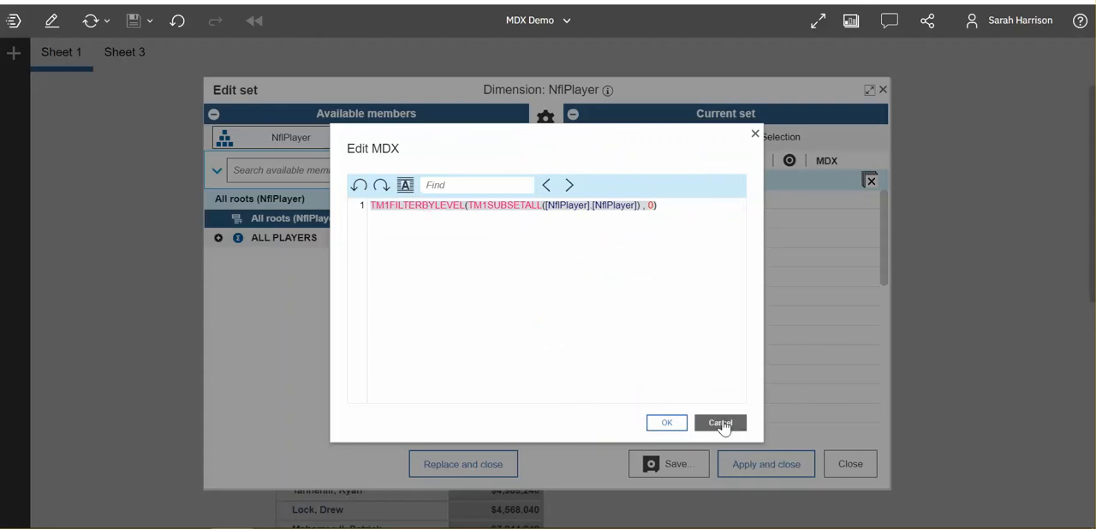
left_click(719, 423)
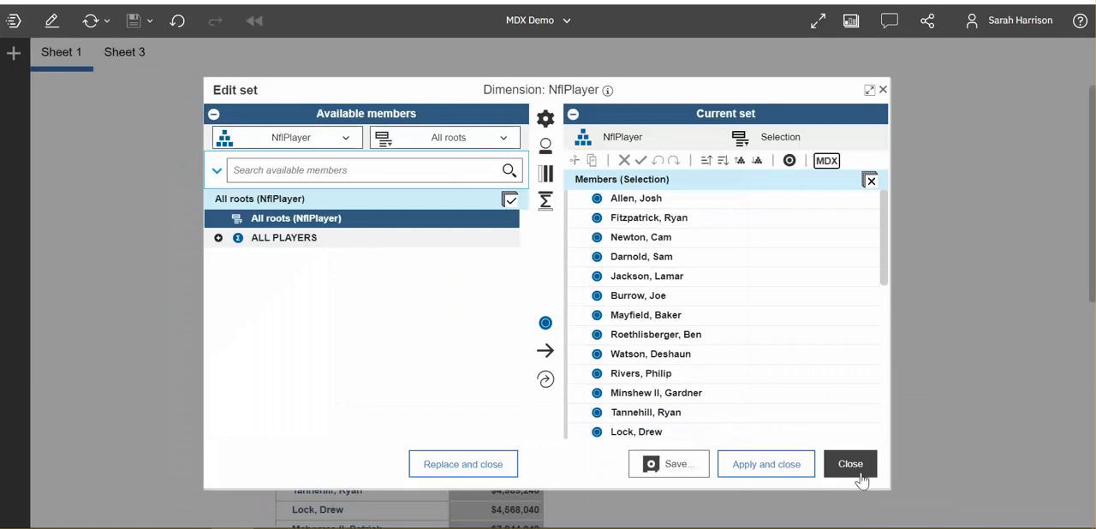
left_click(849, 462)
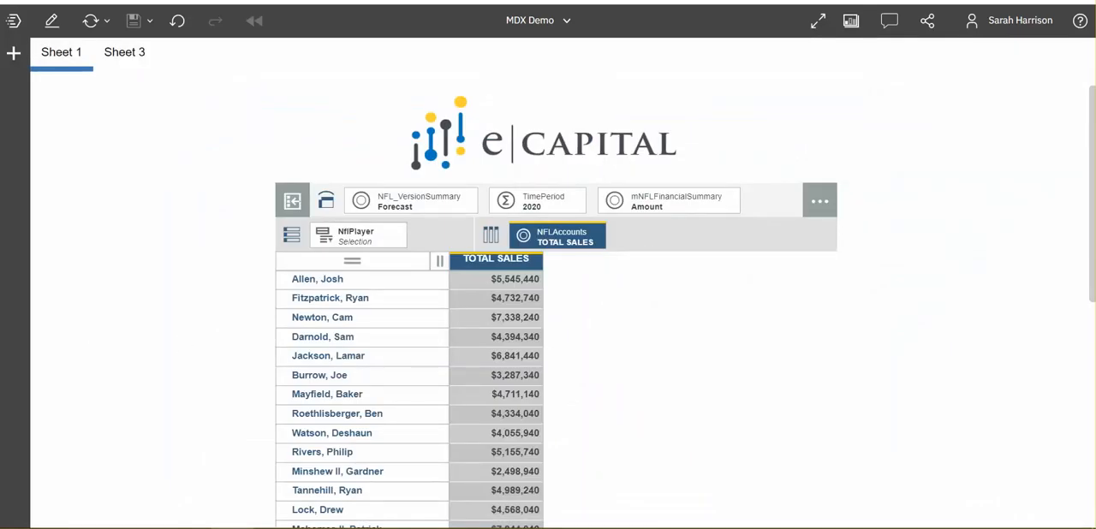
mouse_move(137, 277)
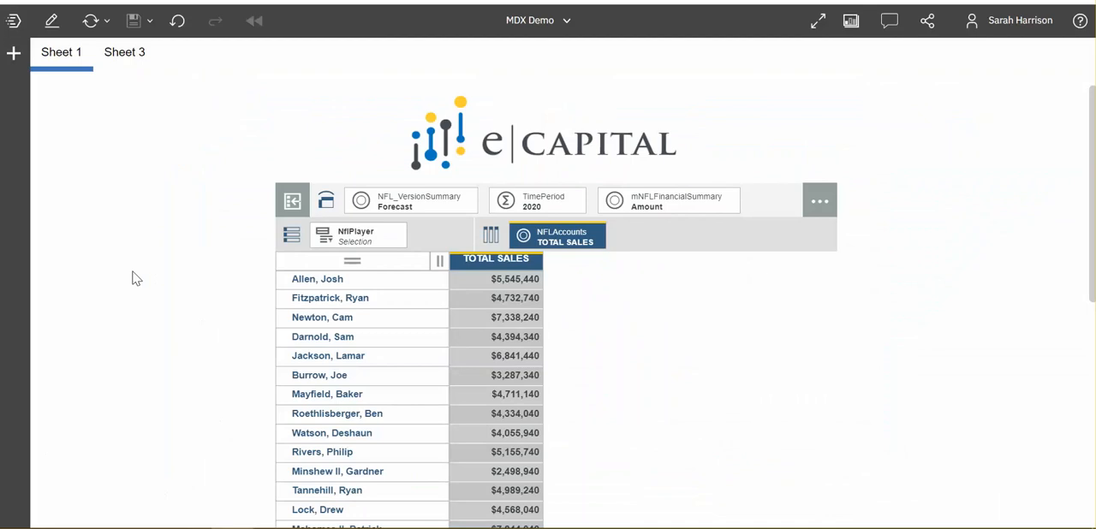
mouse_move(427, 247)
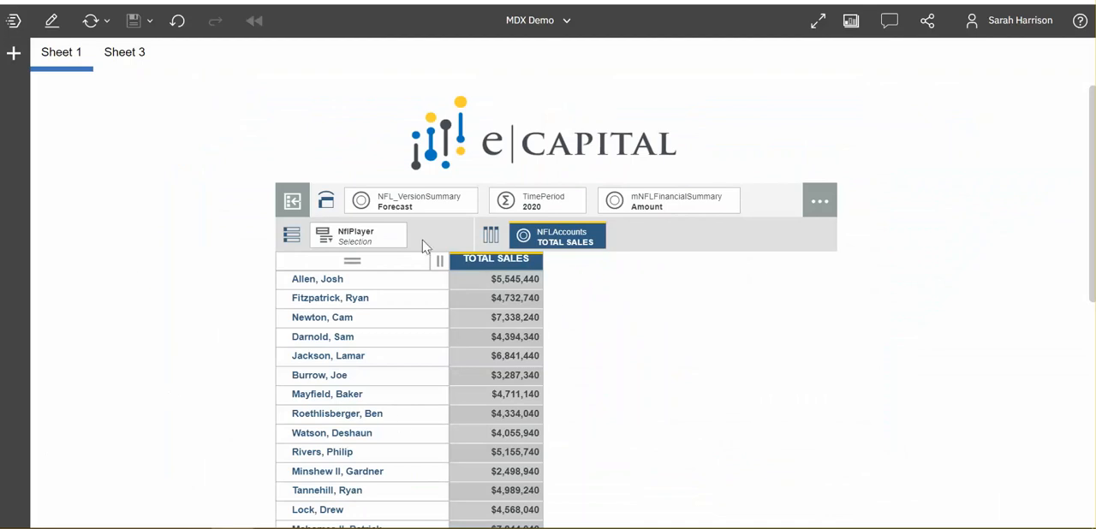
mouse_move(538, 404)
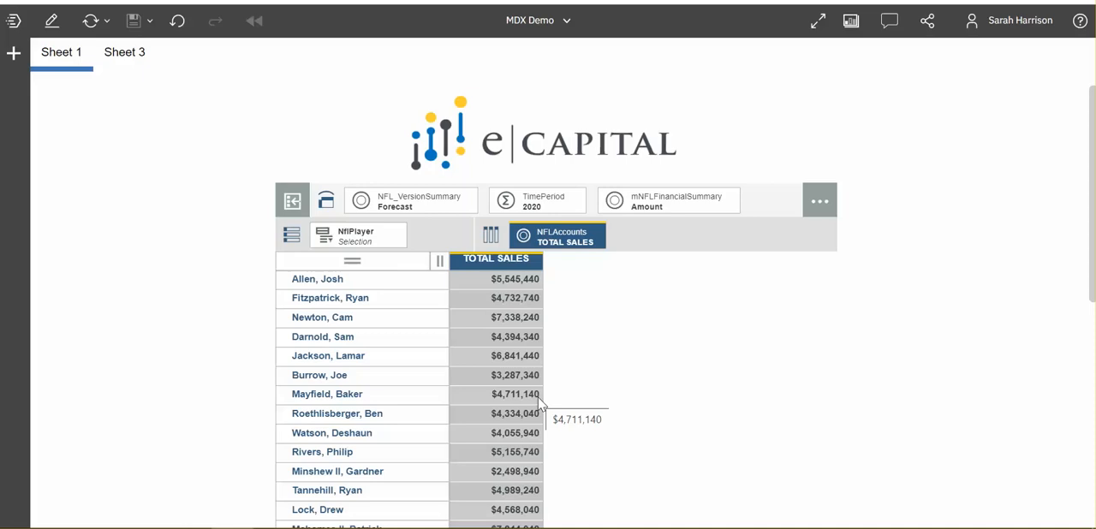
mouse_move(375, 300)
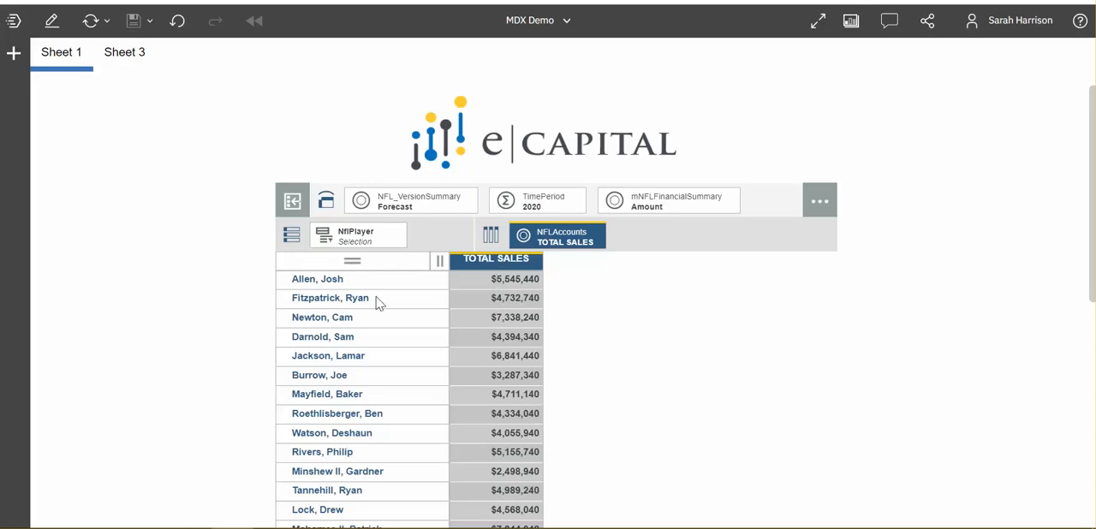
mouse_move(394, 503)
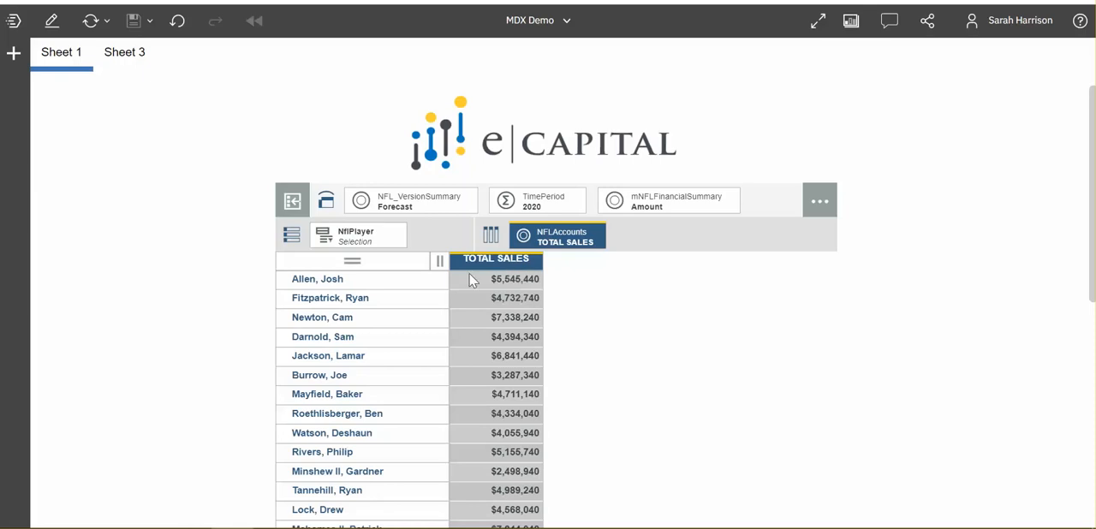
mouse_move(558, 350)
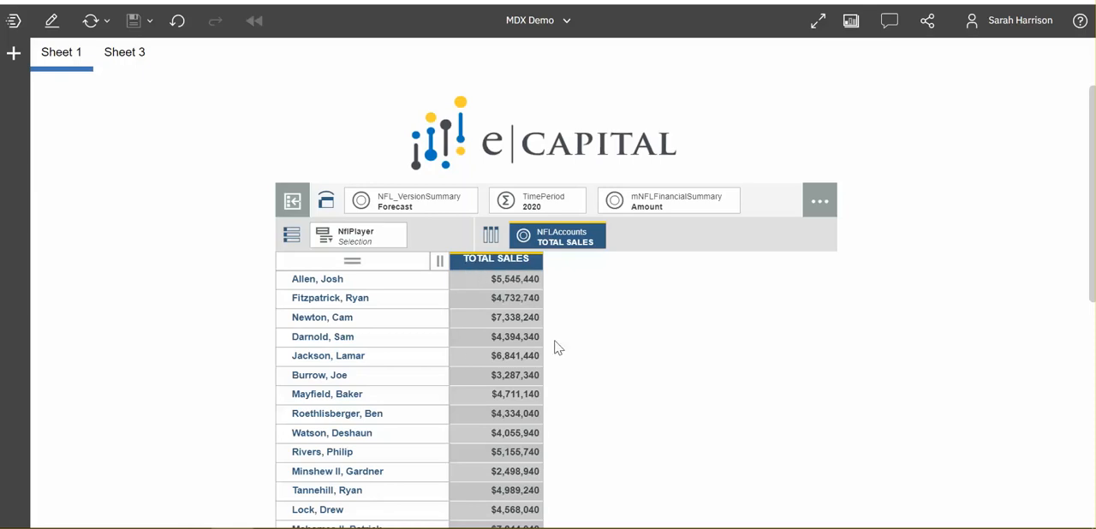
mouse_move(530, 277)
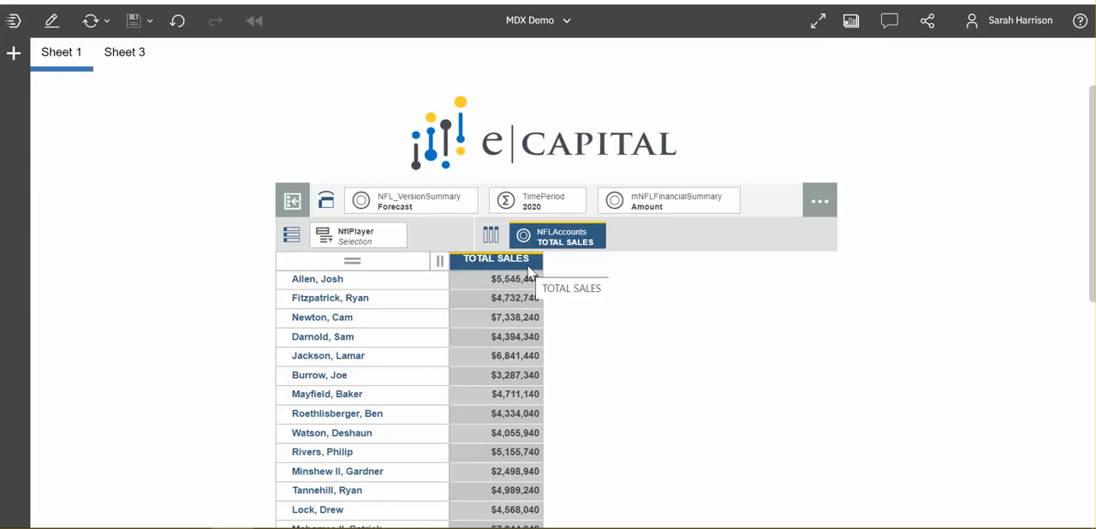
mouse_move(564, 298)
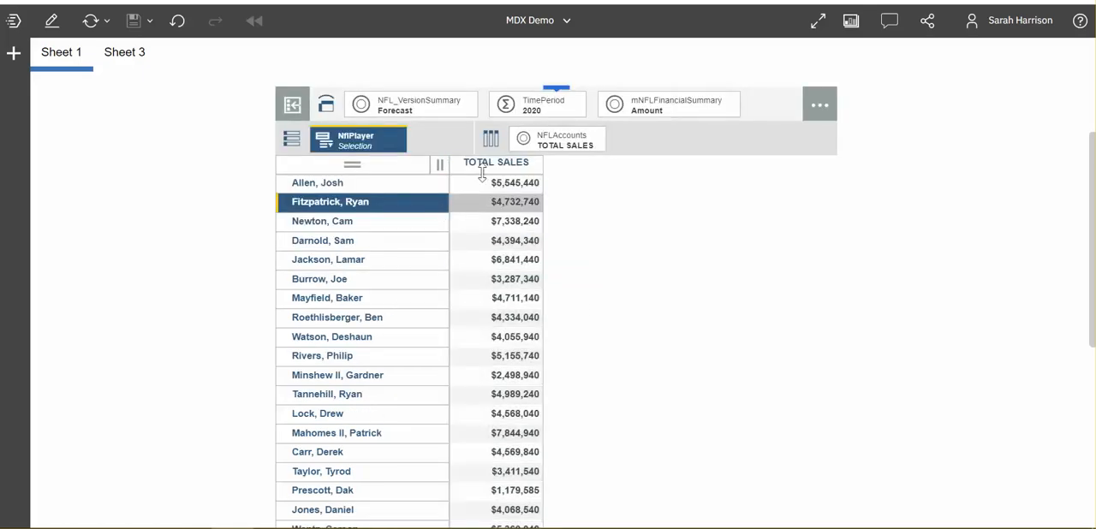
Apply a top 10 filter on TOTAL SALES and review the MDX generated for the filtered set.
right_click(497, 161)
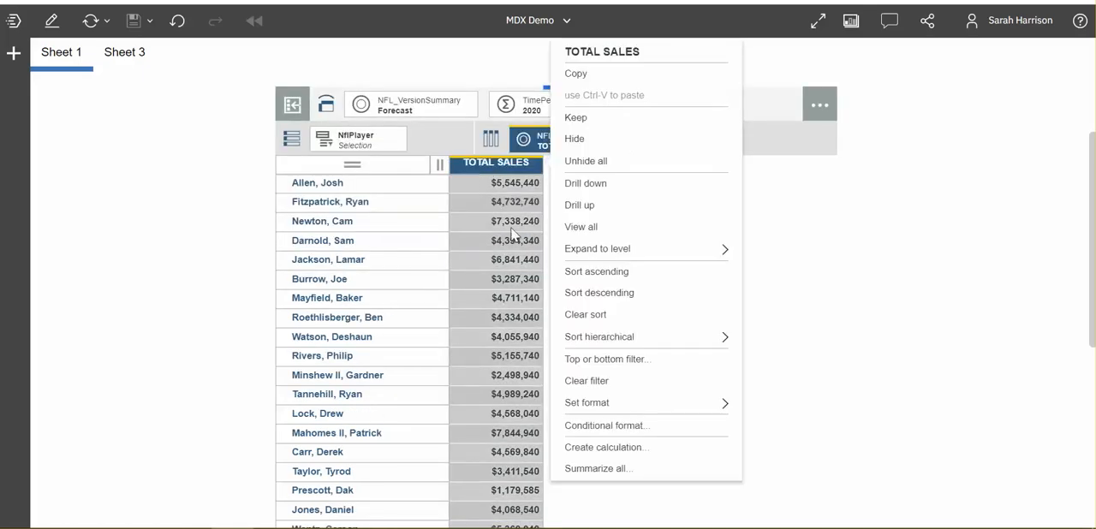
mouse_move(606, 360)
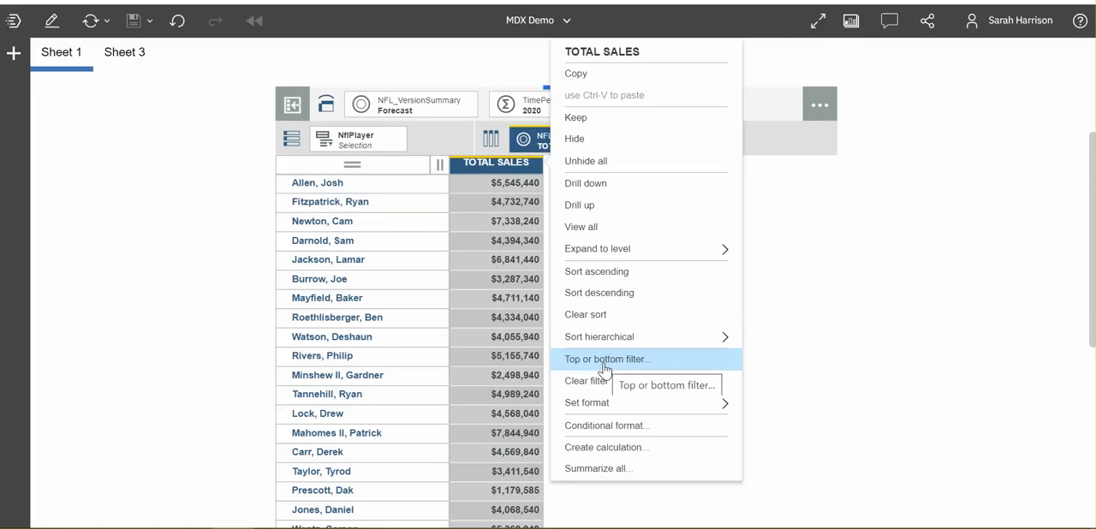
left_click(606, 359)
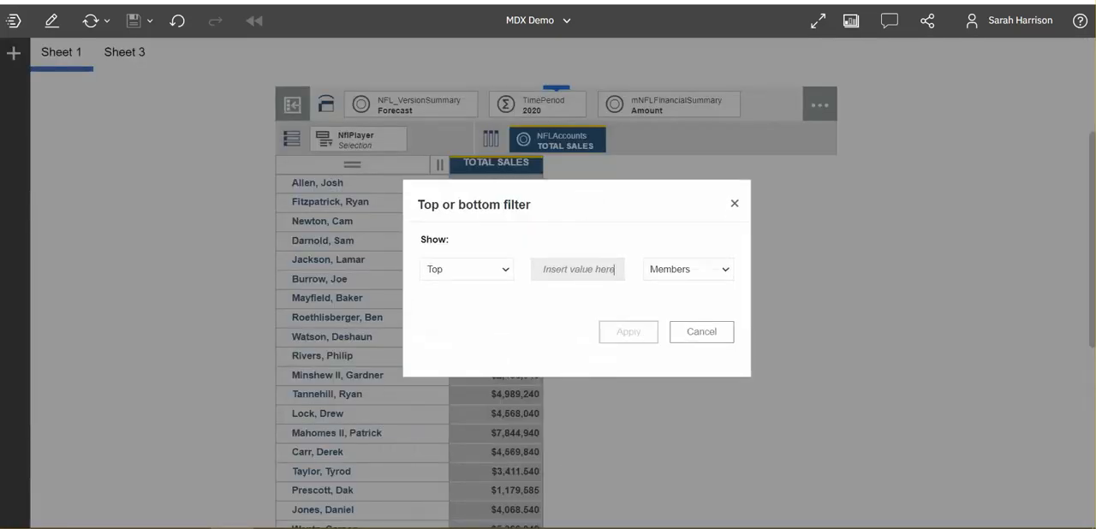
type("10")
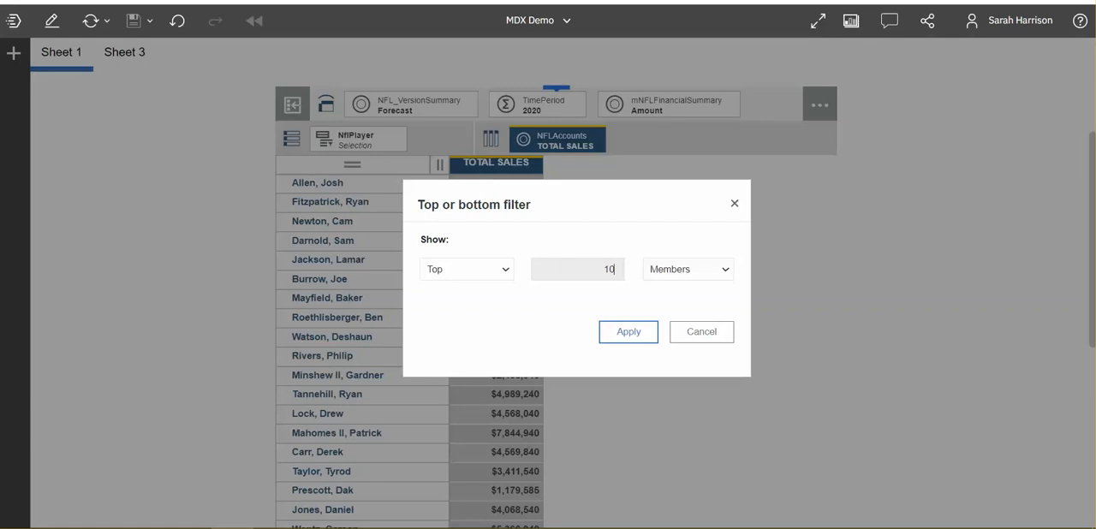
left_click(626, 332)
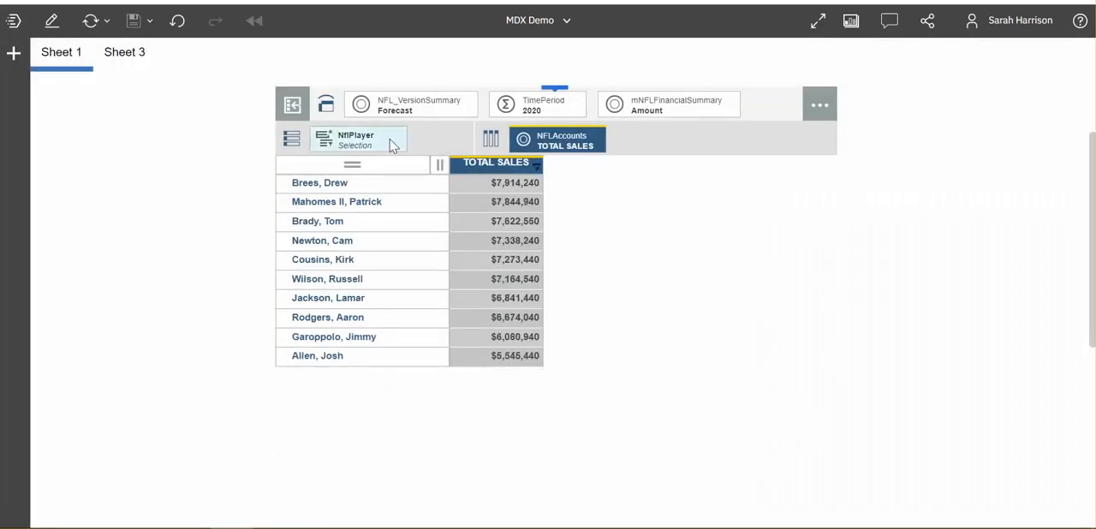
left_click(356, 139)
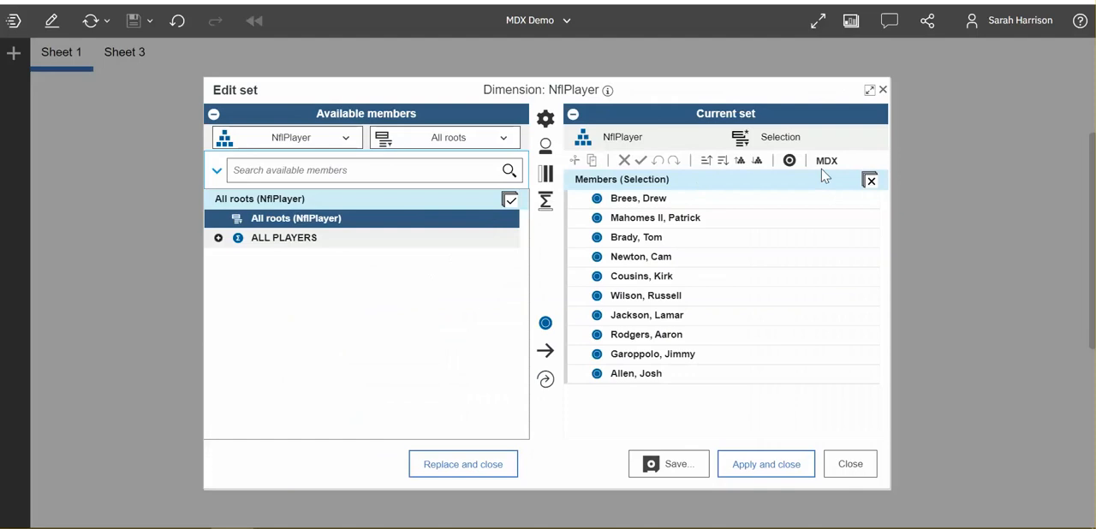
left_click(826, 161)
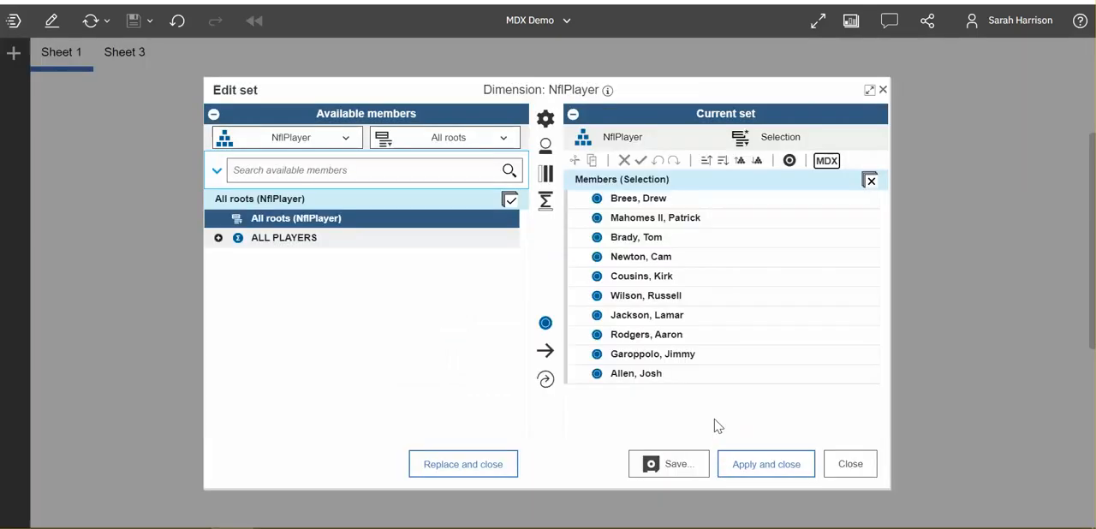
left_click(849, 462)
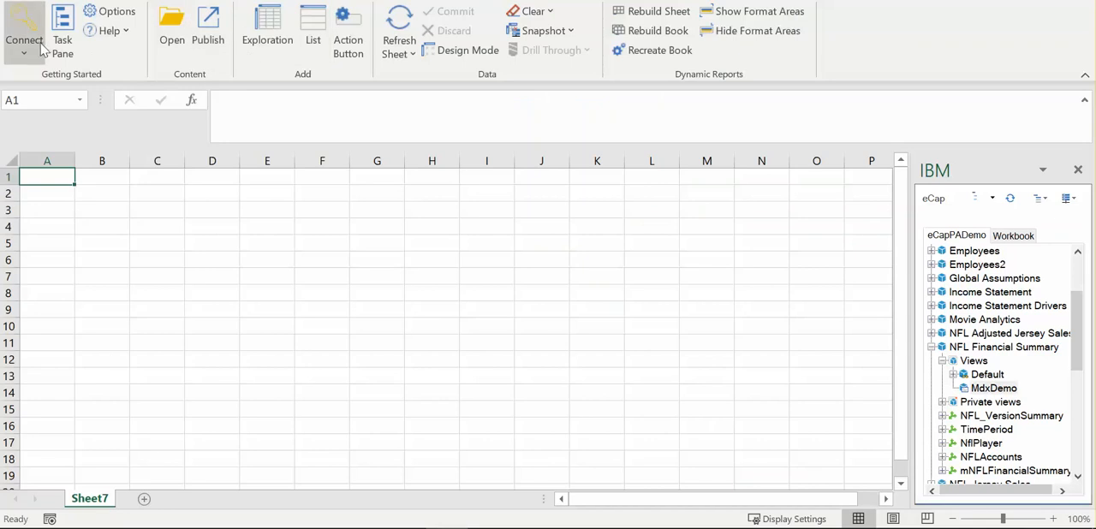
mouse_move(1014, 394)
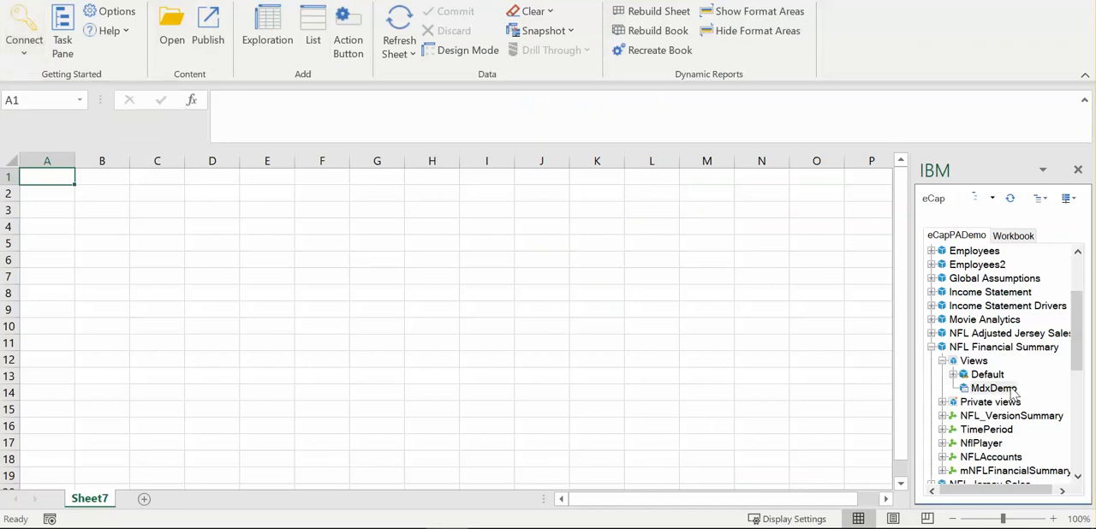
Generate a Dynamic Report on Sheet7 from the NFL Financial Summary MdxDemo view.
right_click(995, 387)
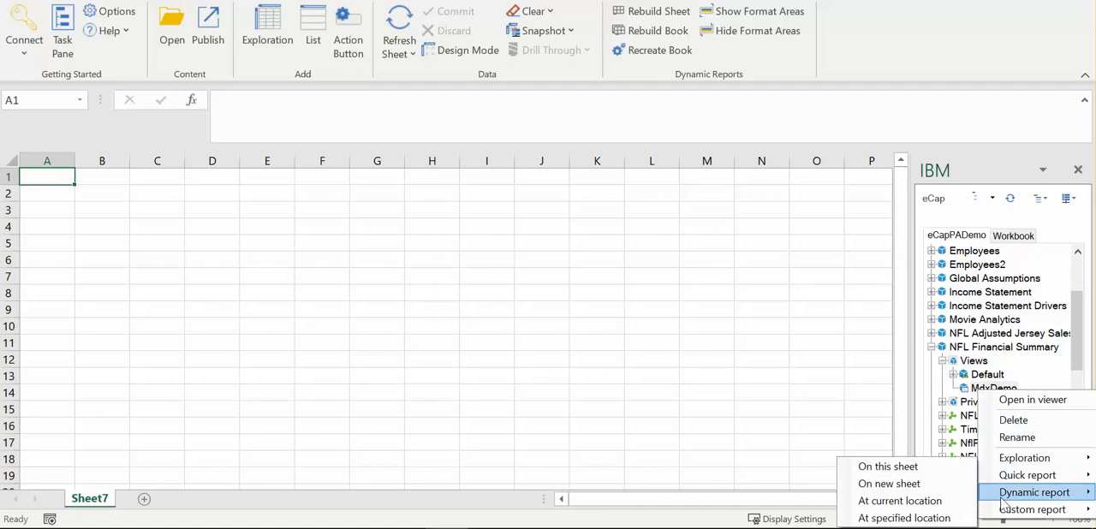
mouse_move(887, 466)
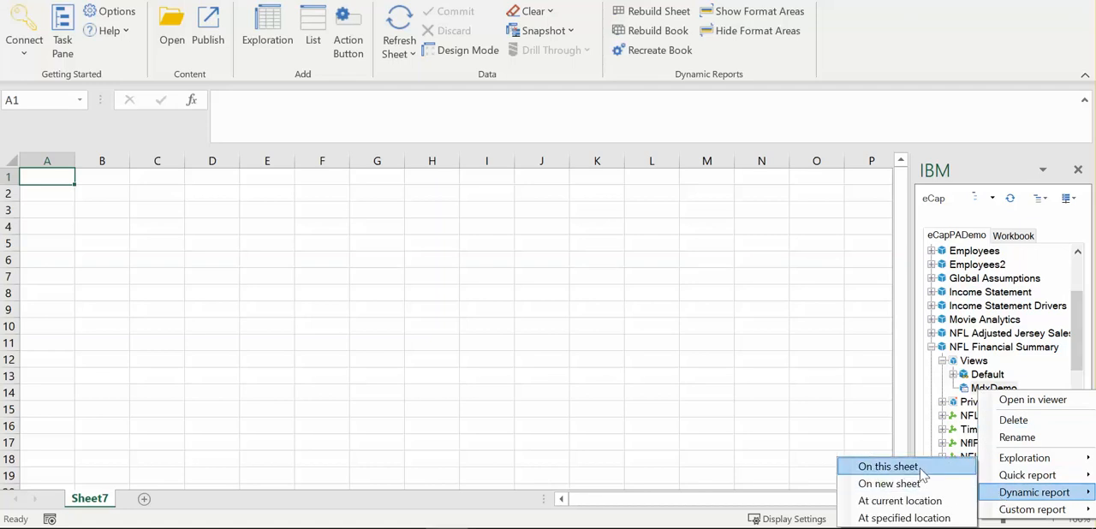
left_click(887, 466)
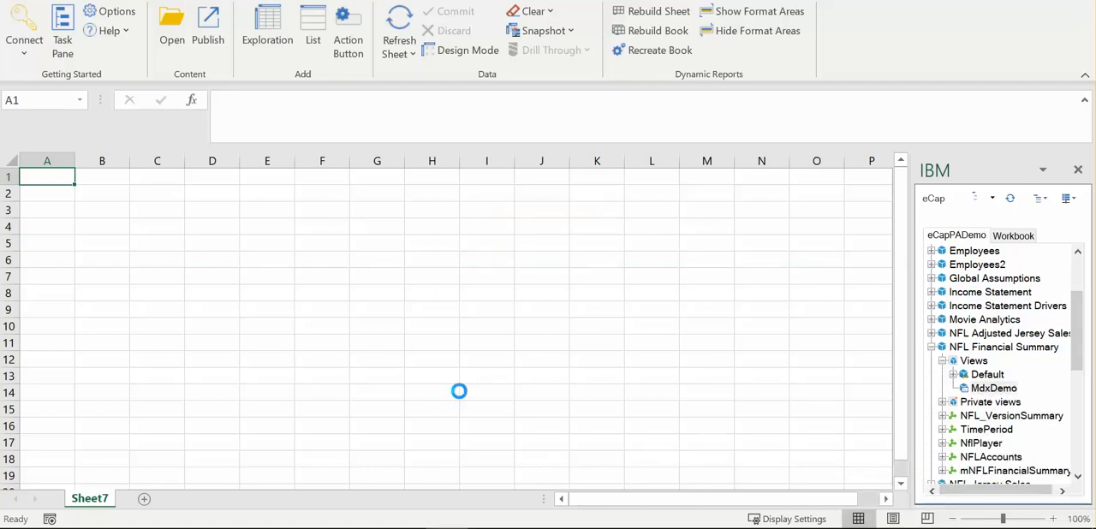
left_click(397, 34)
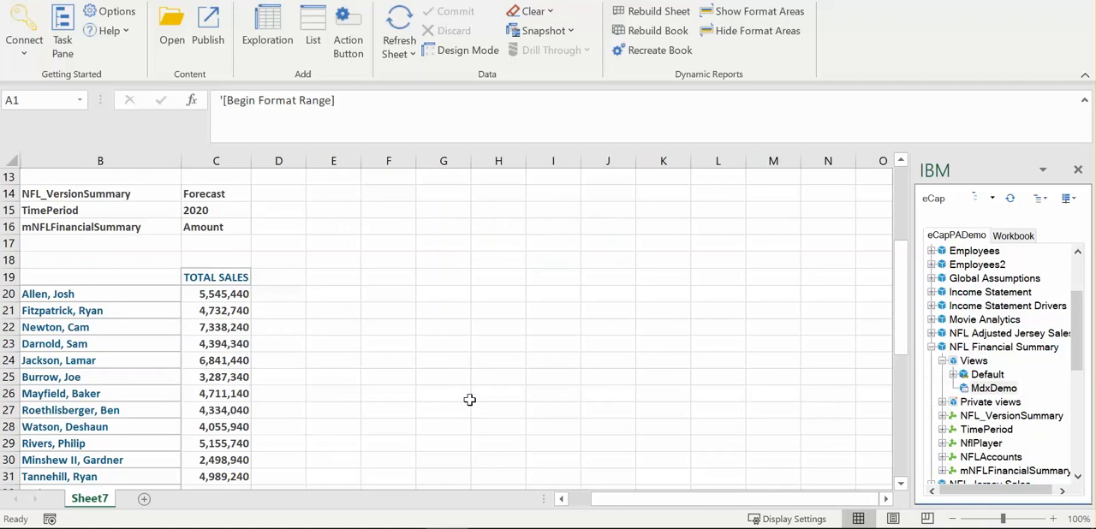
mouse_move(44, 320)
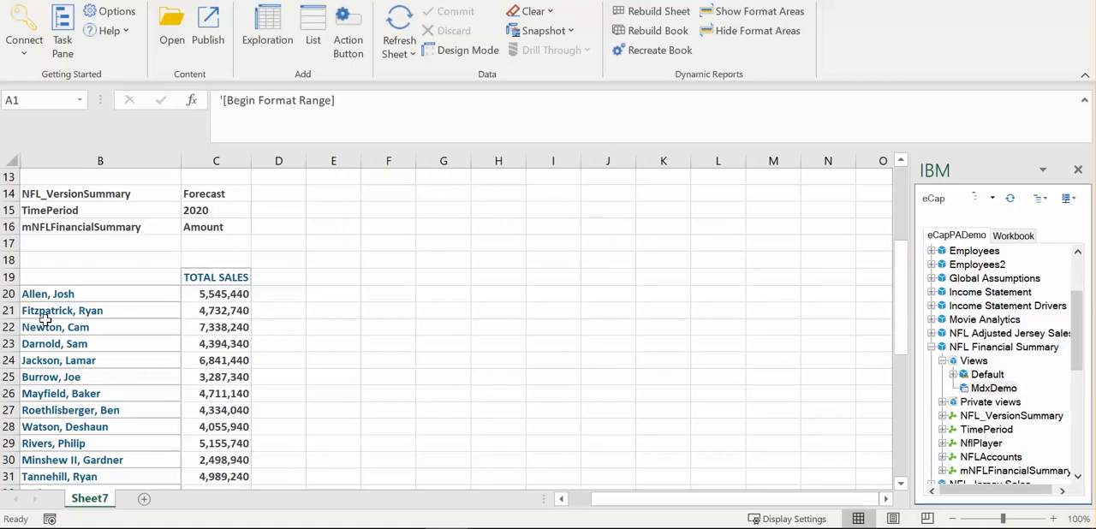
mouse_move(38, 179)
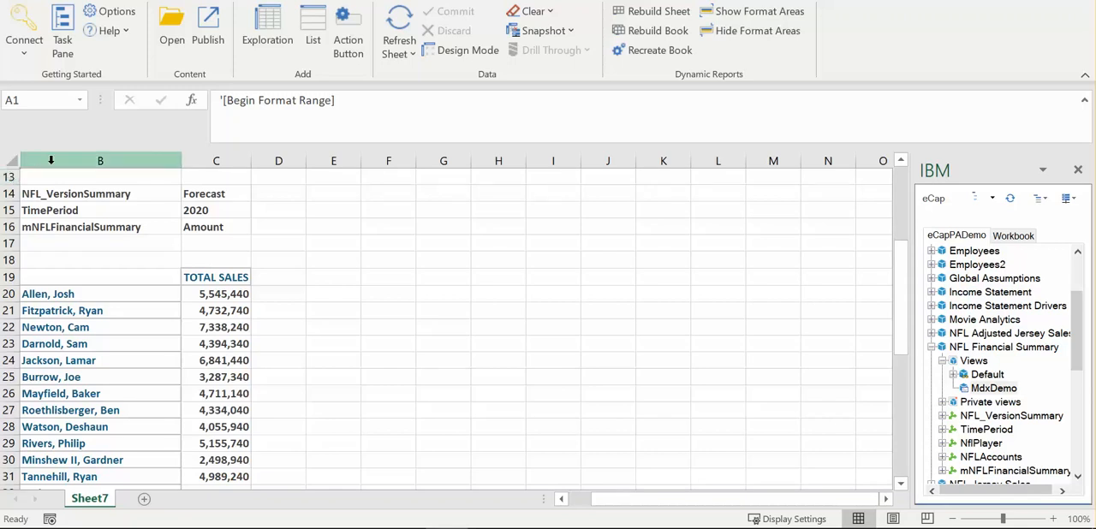
mouse_move(751, 10)
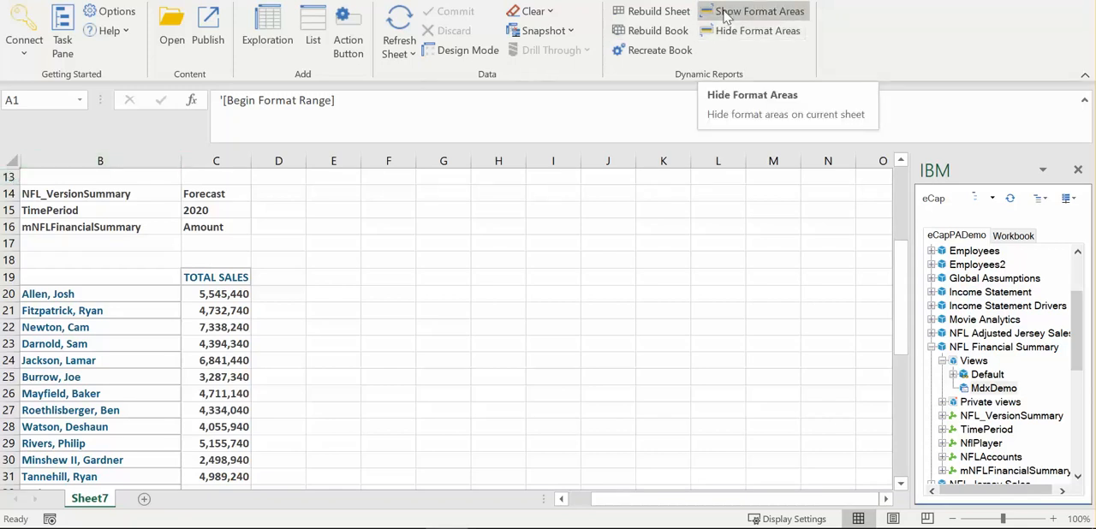
Show the report's format areas and inspect the TM1RPTROW formula behind the first player row.
left_click(757, 11)
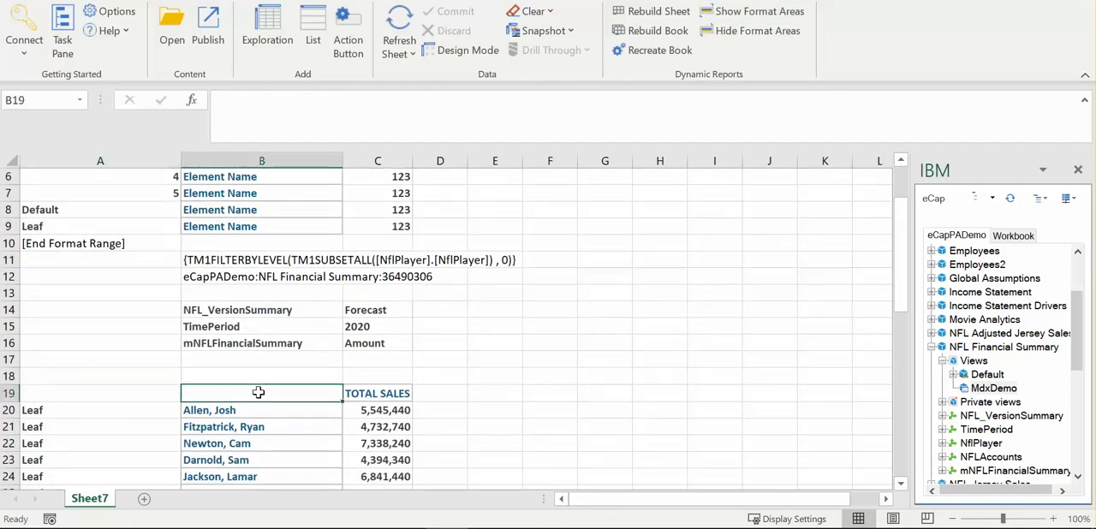
left_click(260, 409)
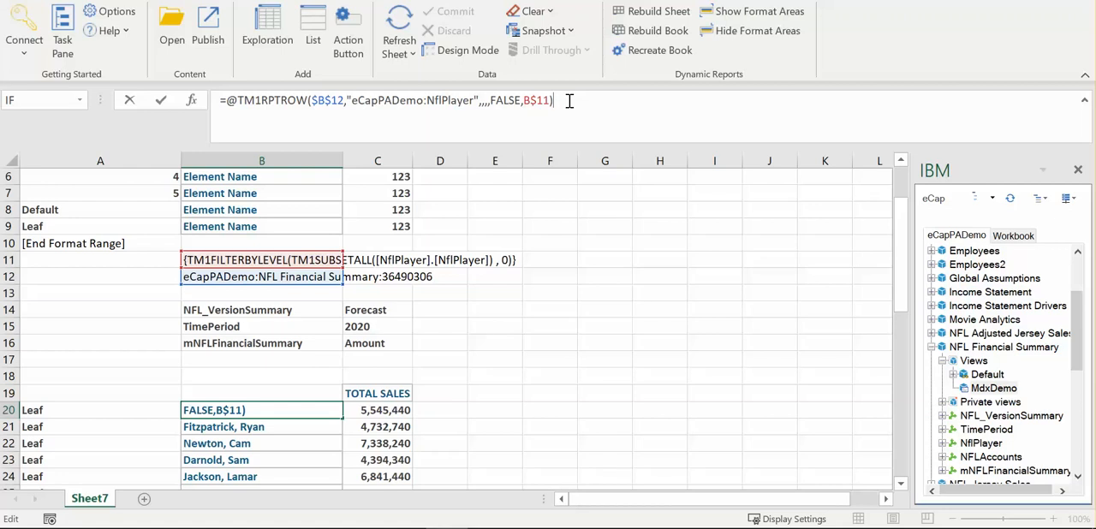
key("Return")
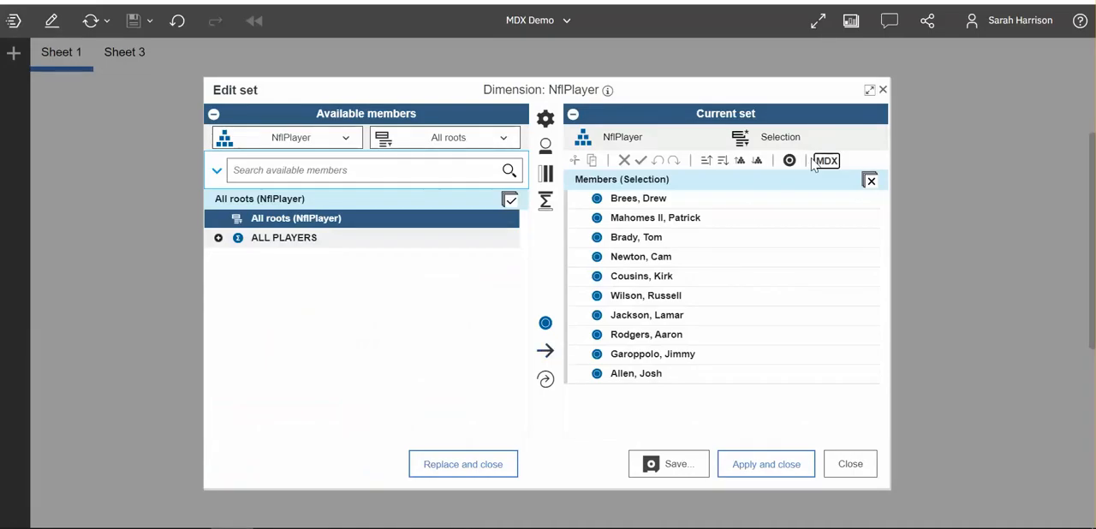
View the TOPCOUNT MDX for the top 10 player set and select it for copying.
left_click(826, 161)
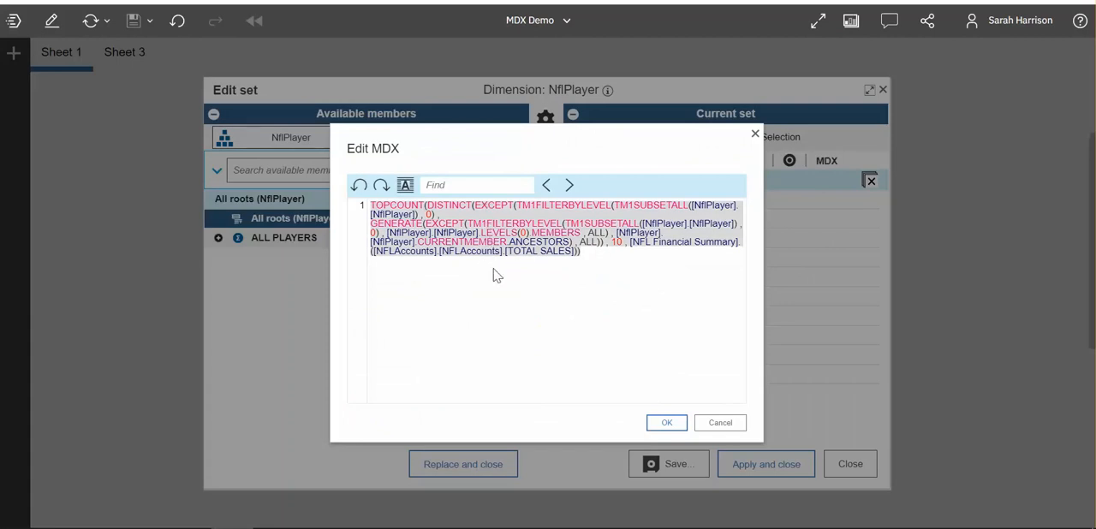
left_click(666, 421)
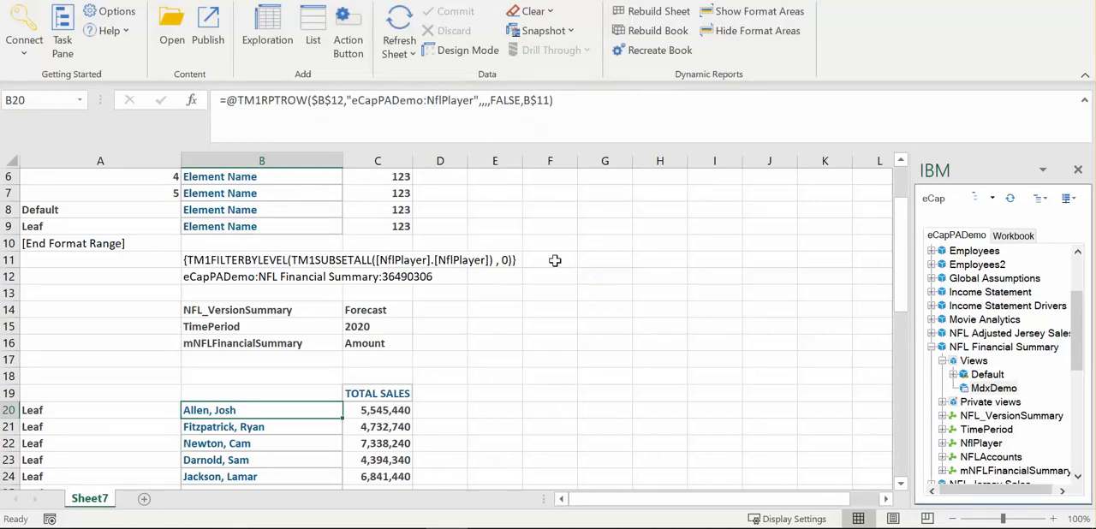
mouse_move(613, 238)
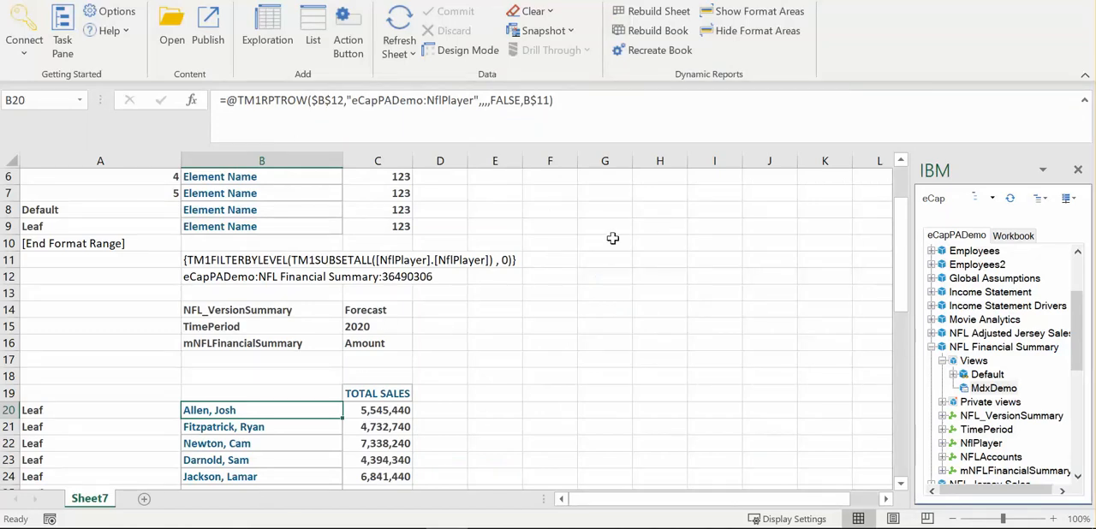
Paste the TOPCOUNT MDX into cell F11 and rebuild so the report lists the top 10 players.
left_click(549, 260)
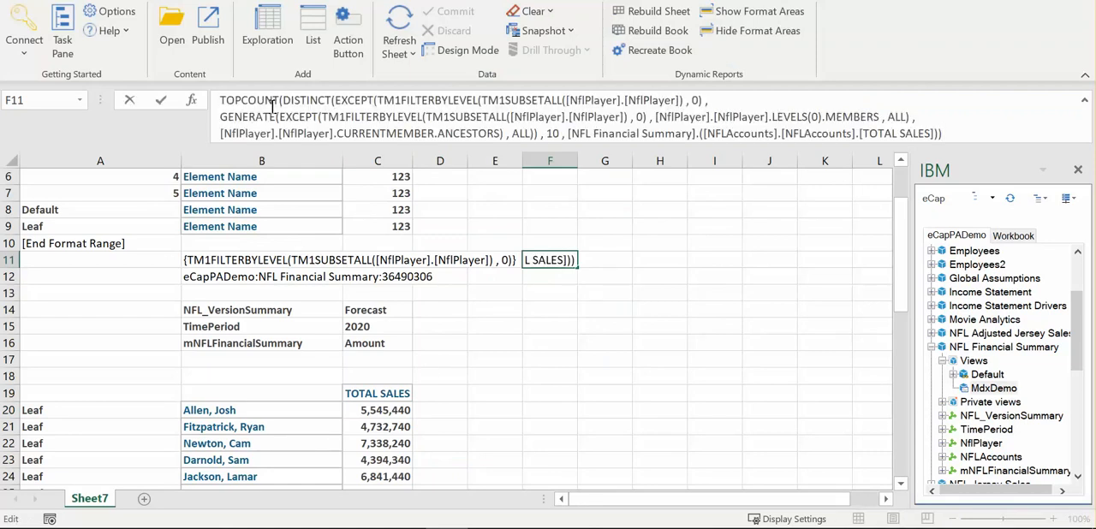
left_click(550, 359)
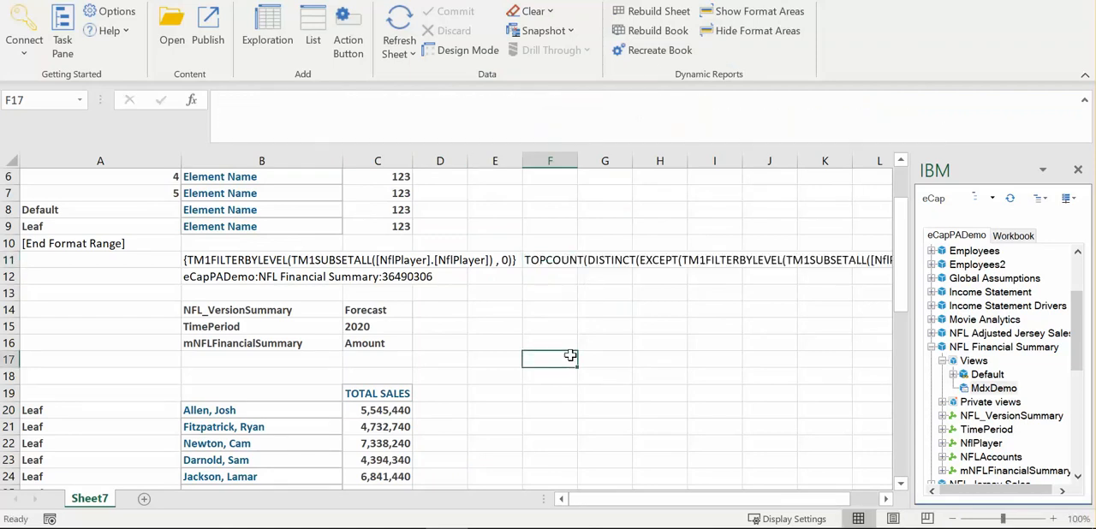
left_click(260, 394)
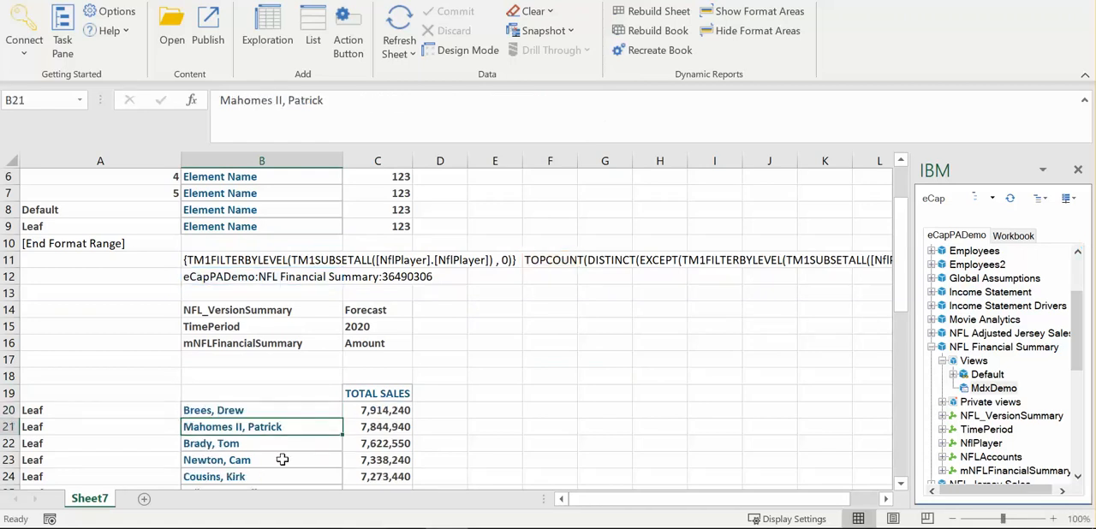
scroll("down", 3)
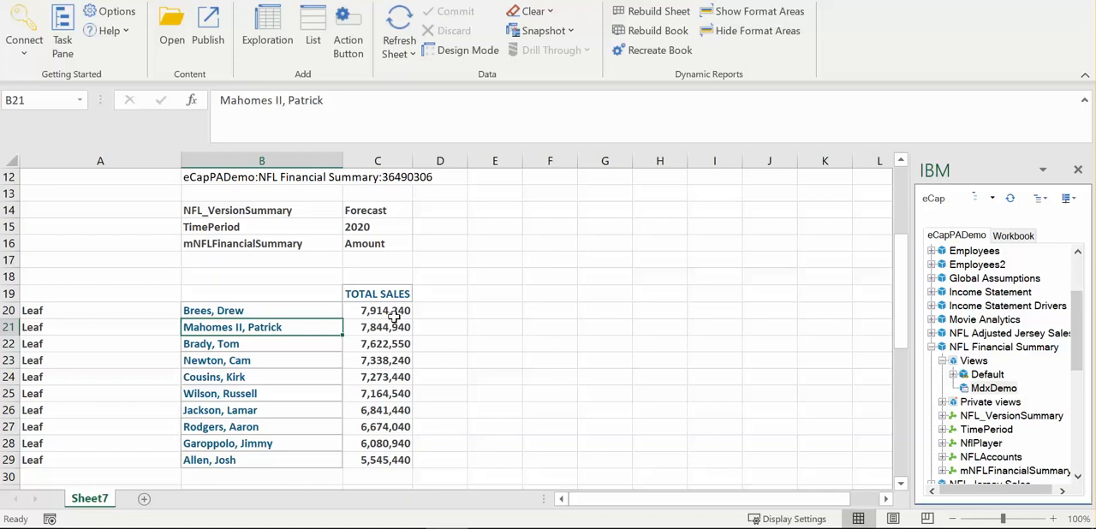
mouse_move(401, 476)
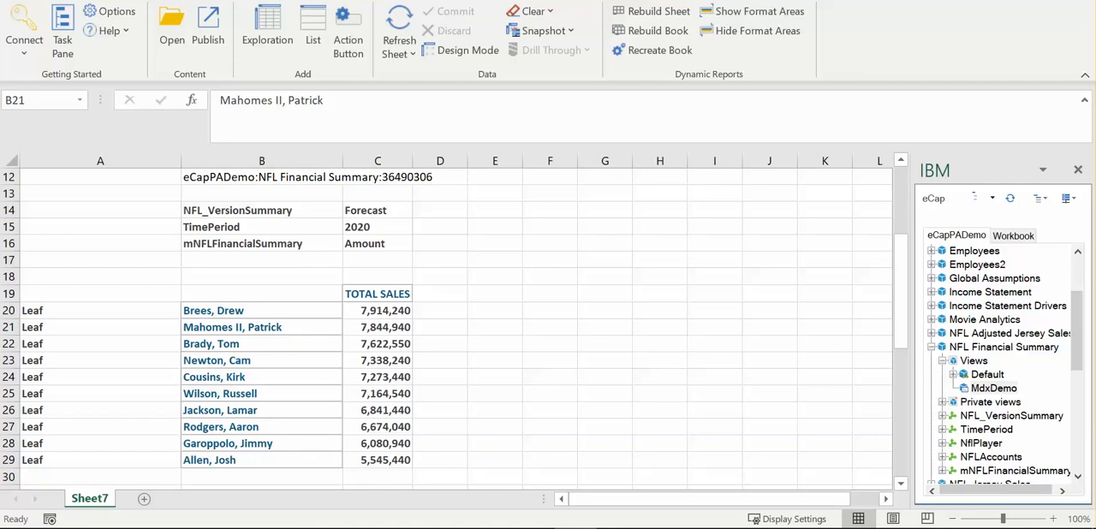
mouse_move(288, 524)
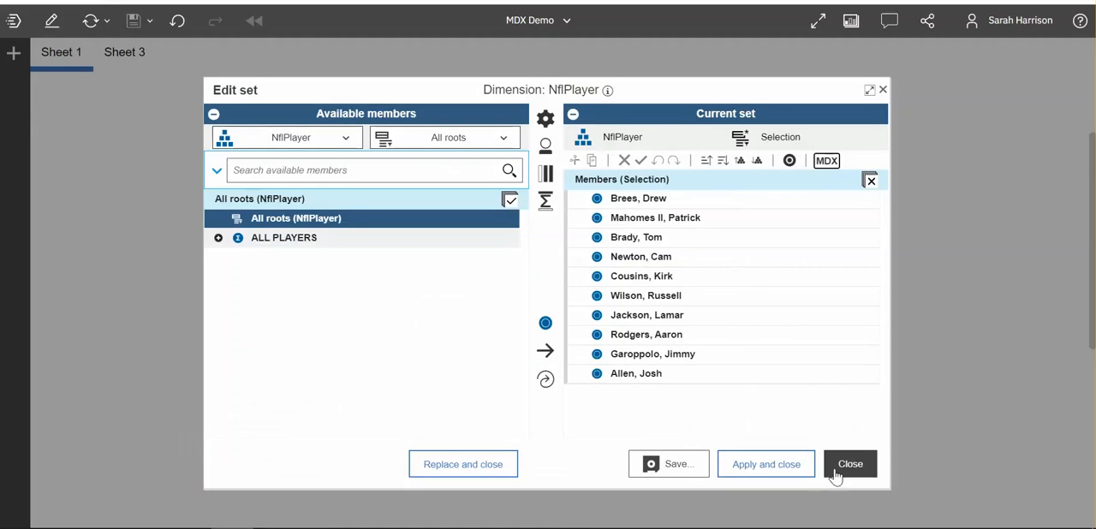
Clear the top 10 filter on TOTAL SALES so the view lists all players again.
left_click(849, 462)
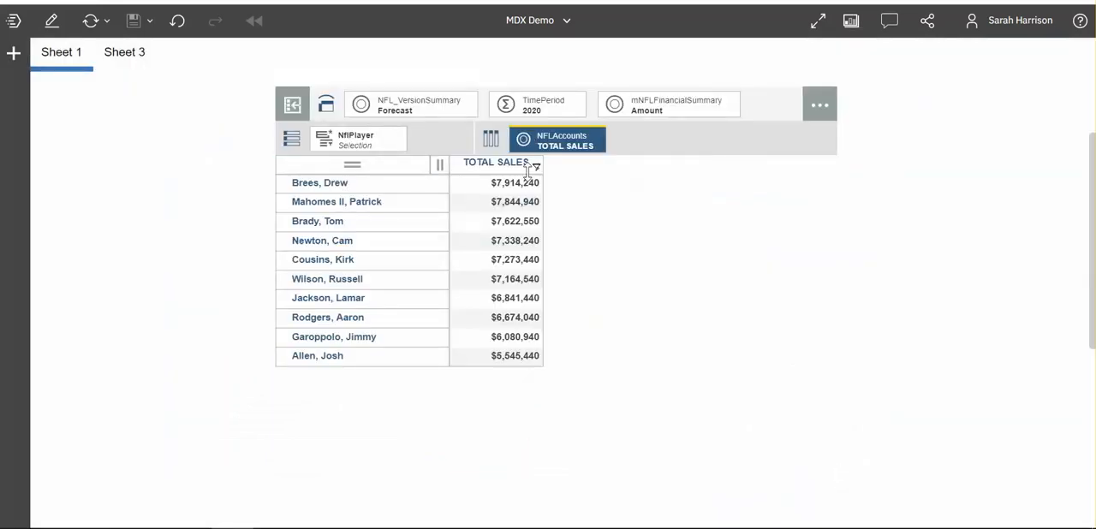
right_click(497, 161)
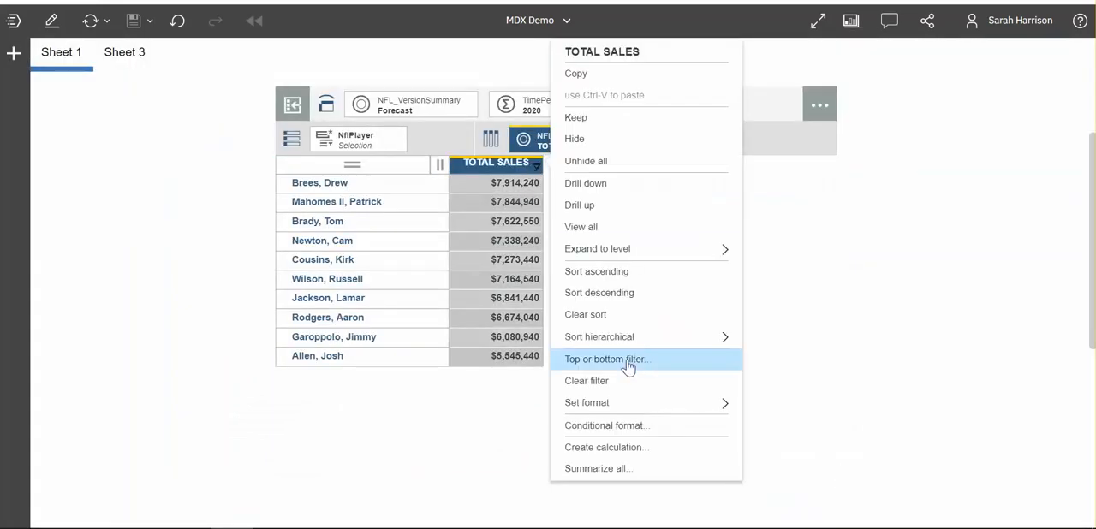
mouse_move(613, 382)
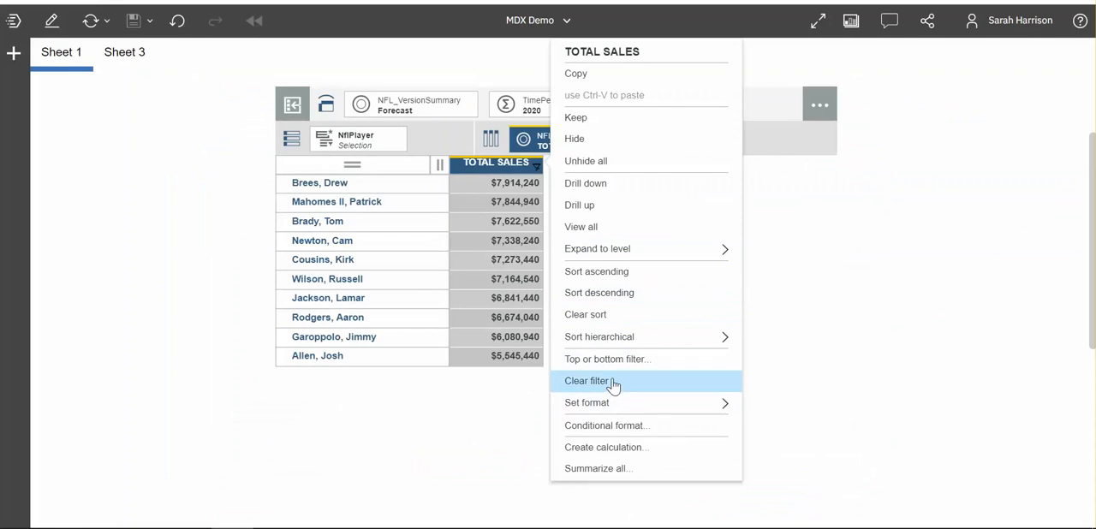
left_click(585, 382)
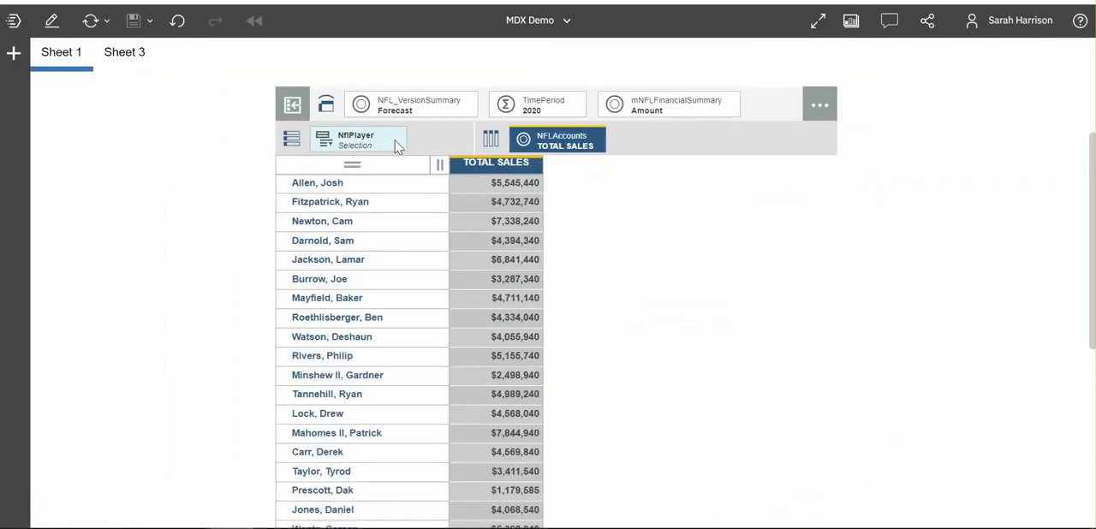
Search the NflPlayer set for available members whose YearDrafted contains 200.
left_click(357, 139)
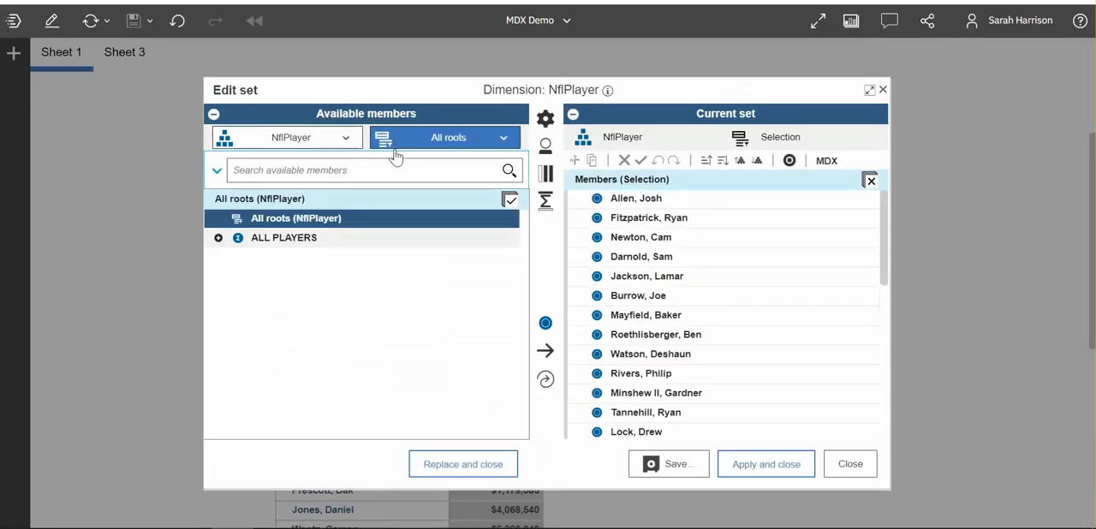
mouse_move(669, 209)
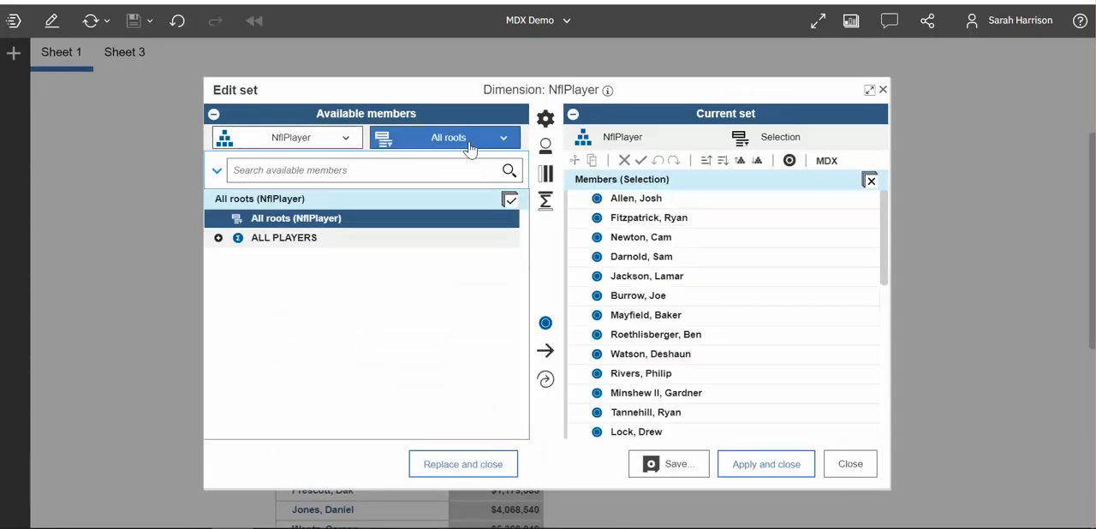
left_click(215, 169)
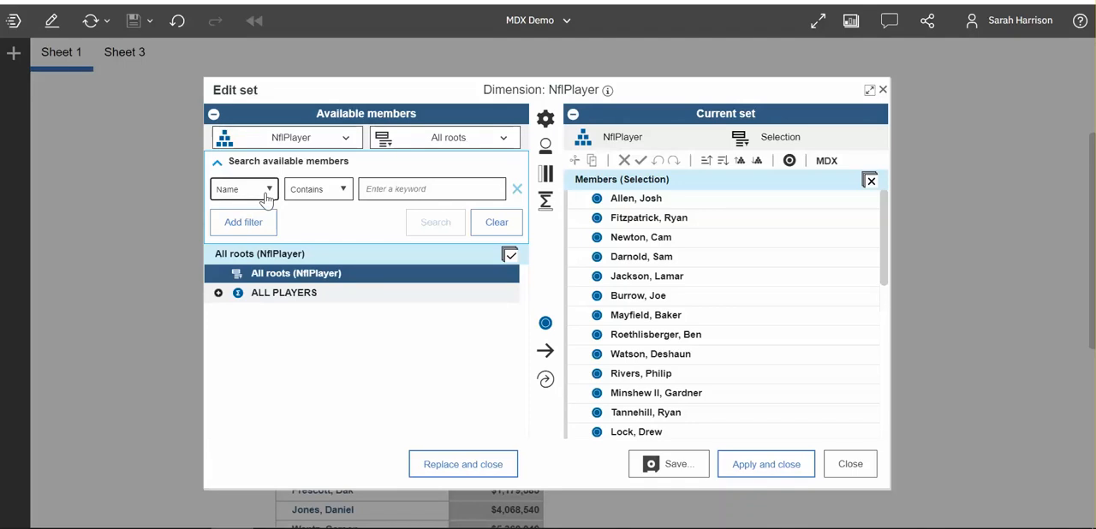
left_click(243, 188)
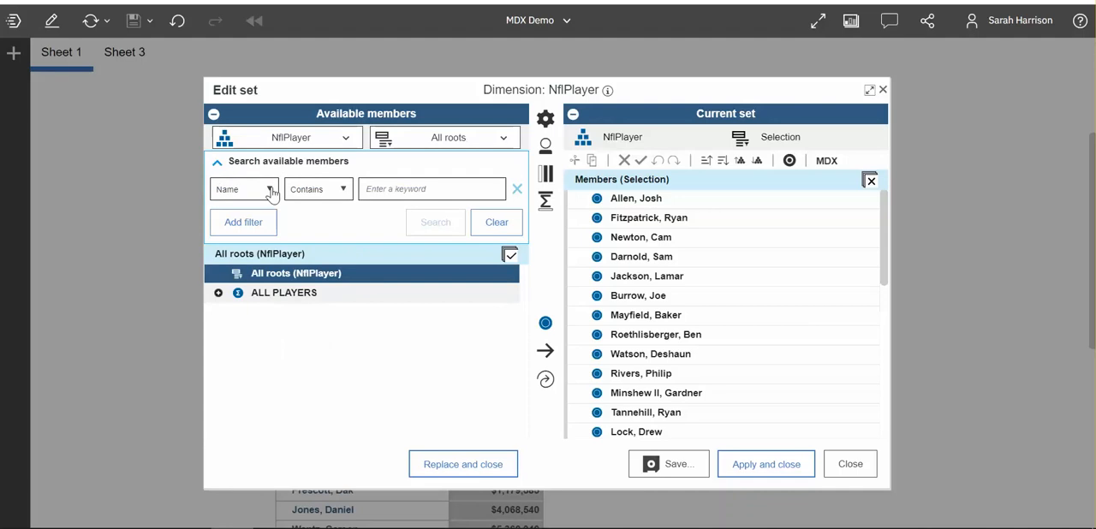
left_click(243, 190)
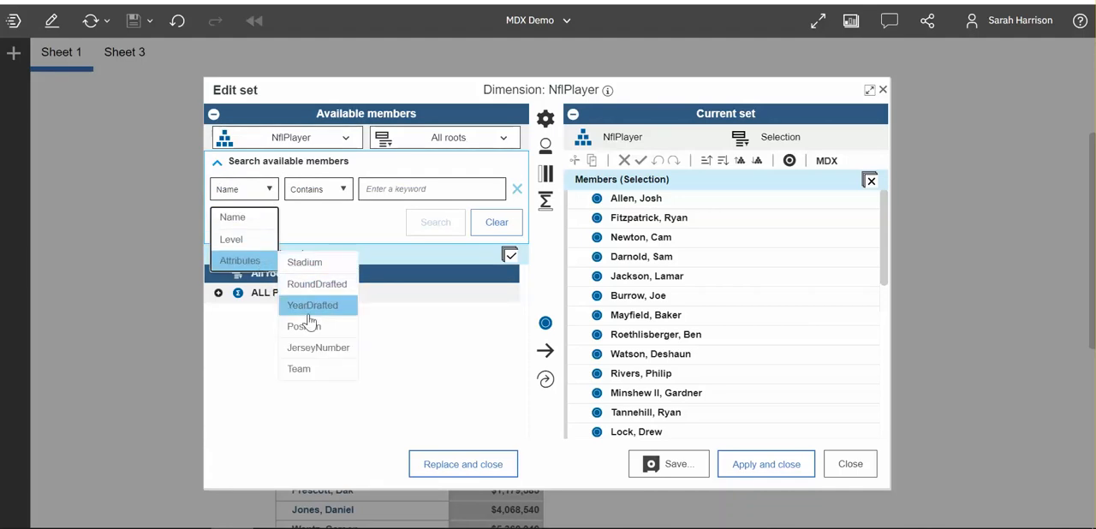
left_click(311, 304)
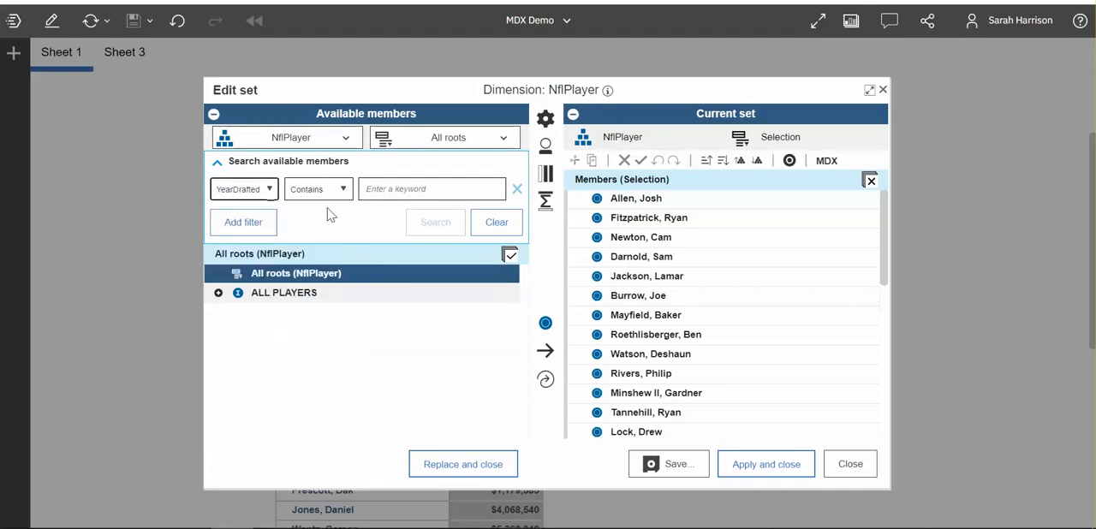
left_click(319, 190)
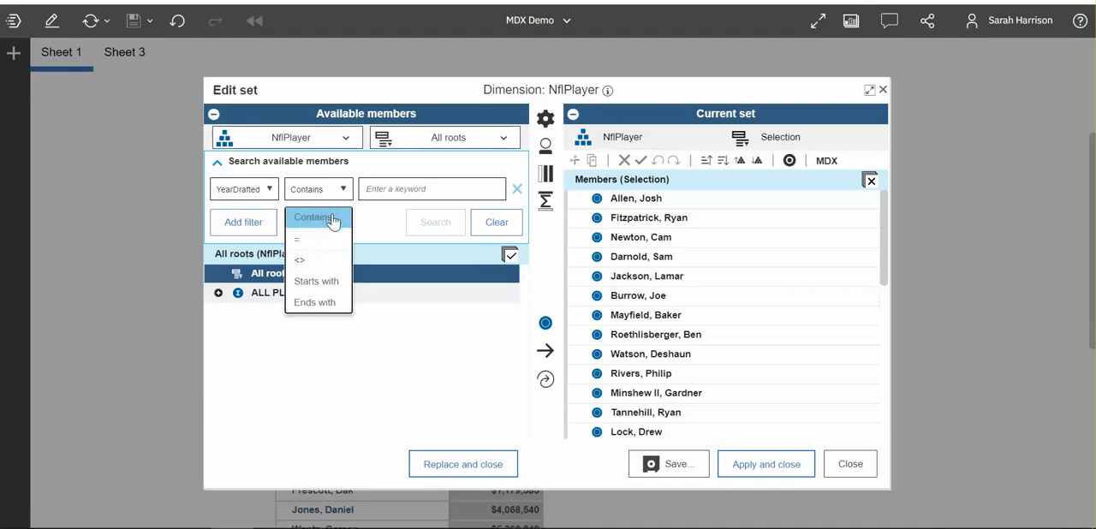
mouse_move(317, 260)
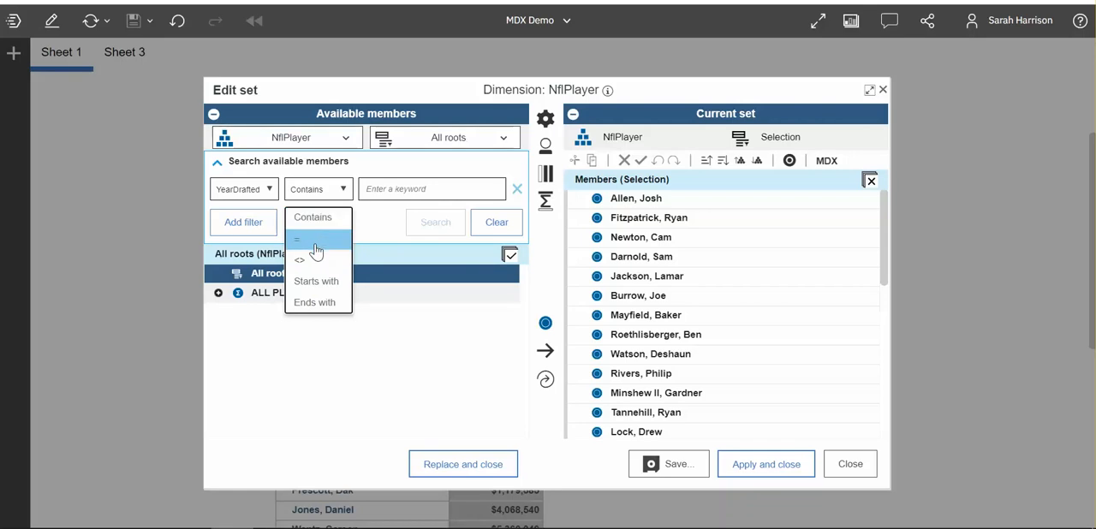
mouse_move(308, 248)
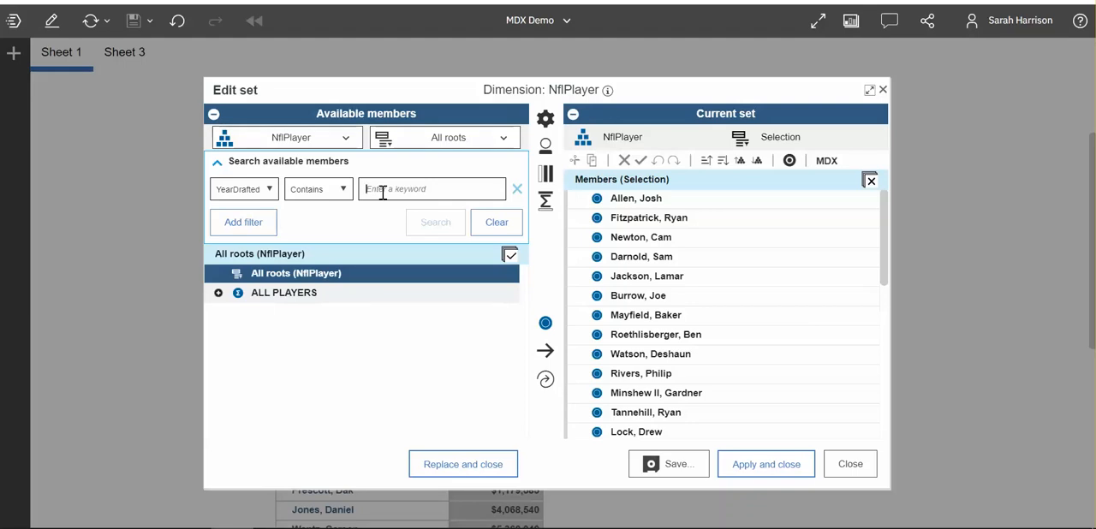
type("2007")
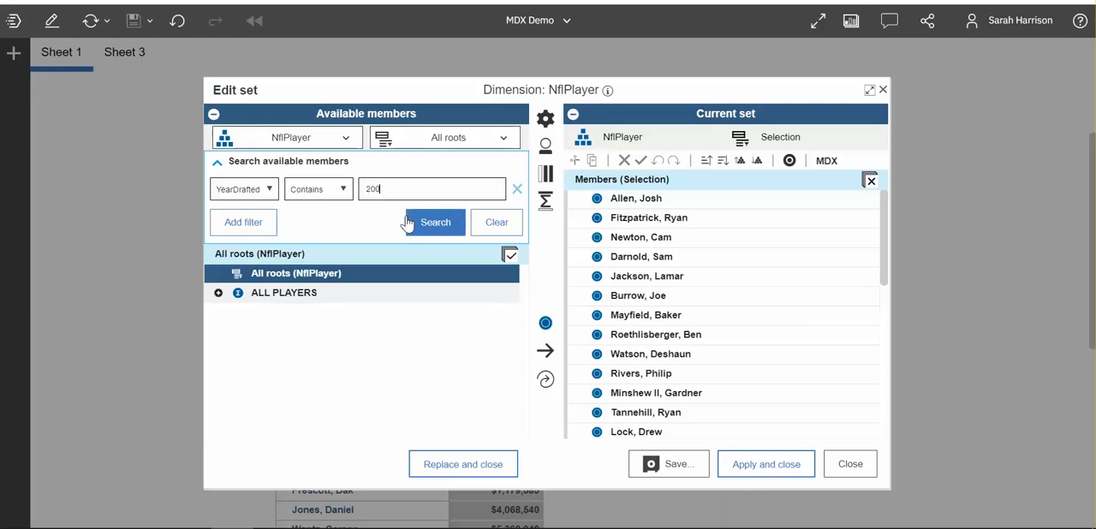
left_click(435, 222)
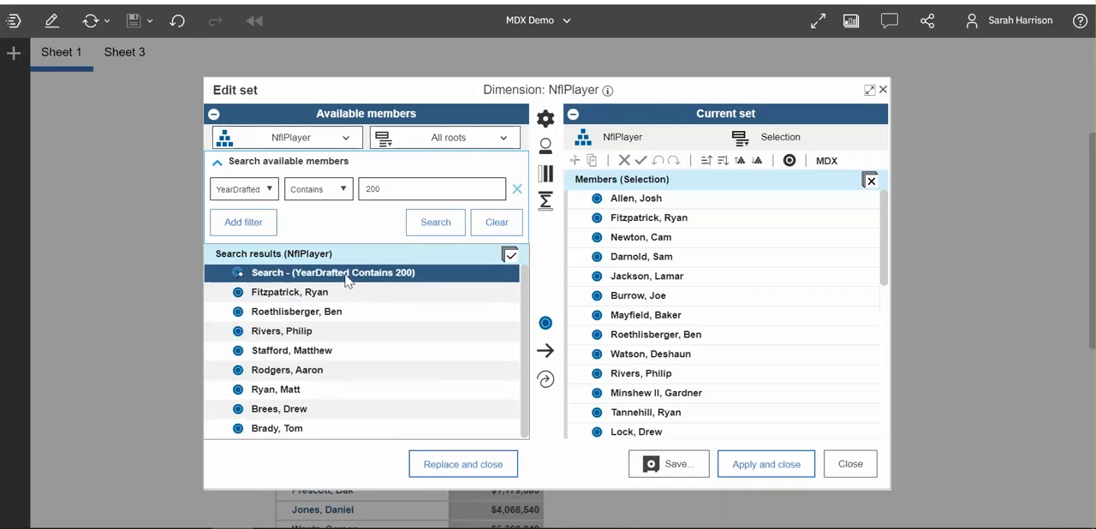
mouse_move(545, 380)
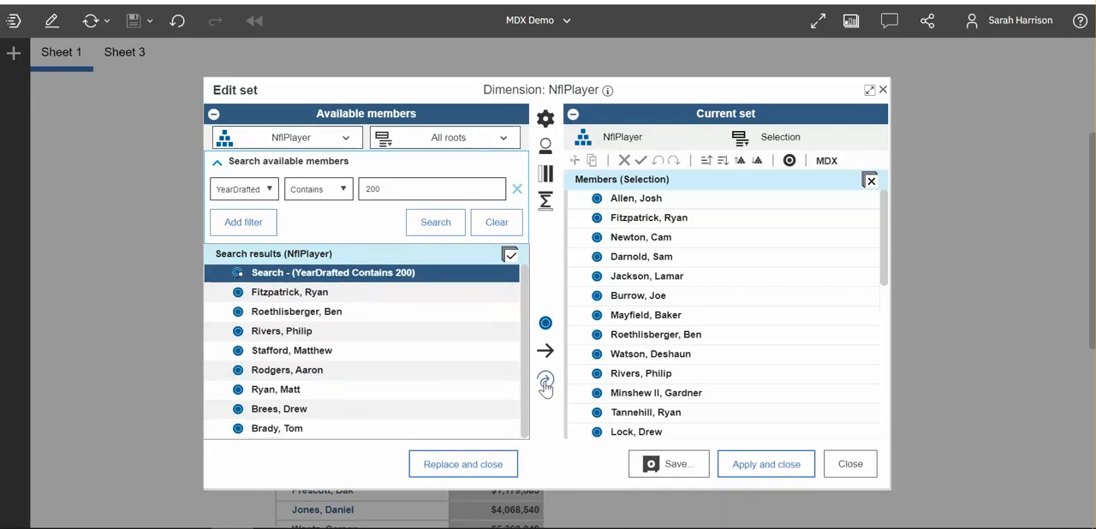
mouse_move(545, 383)
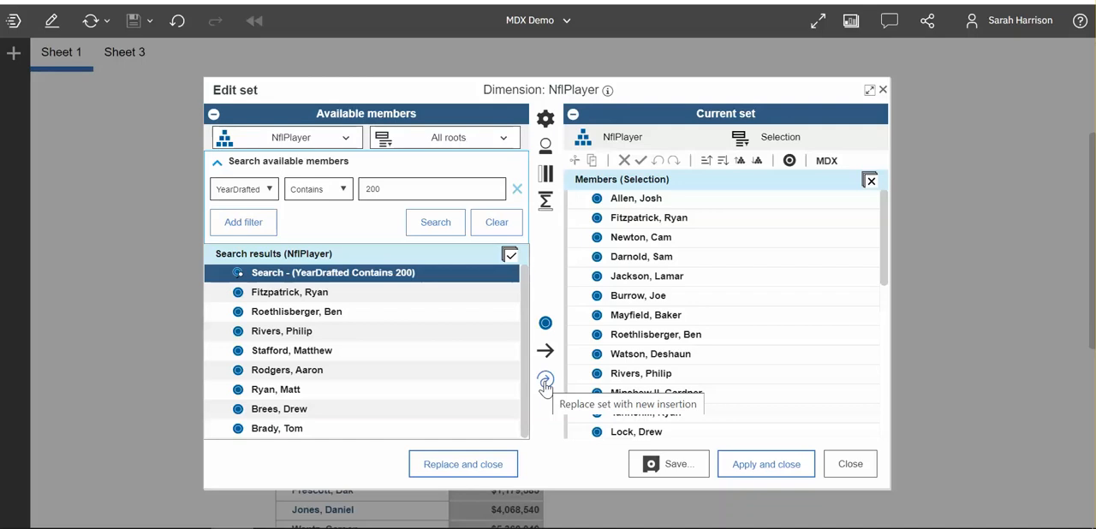
Replace the player set with the search results and review the generated FILTER MDX.
left_click(545, 380)
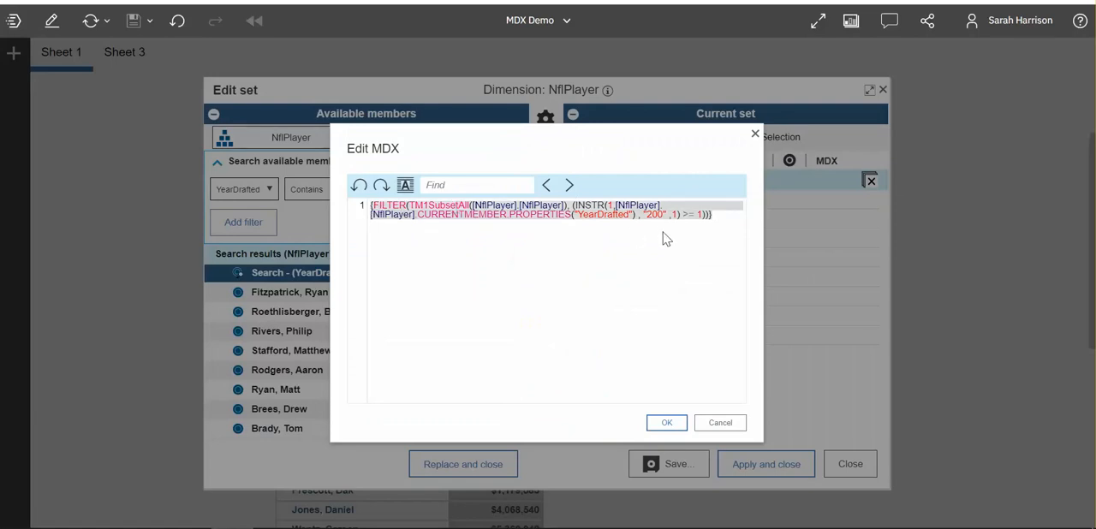
left_click(654, 216)
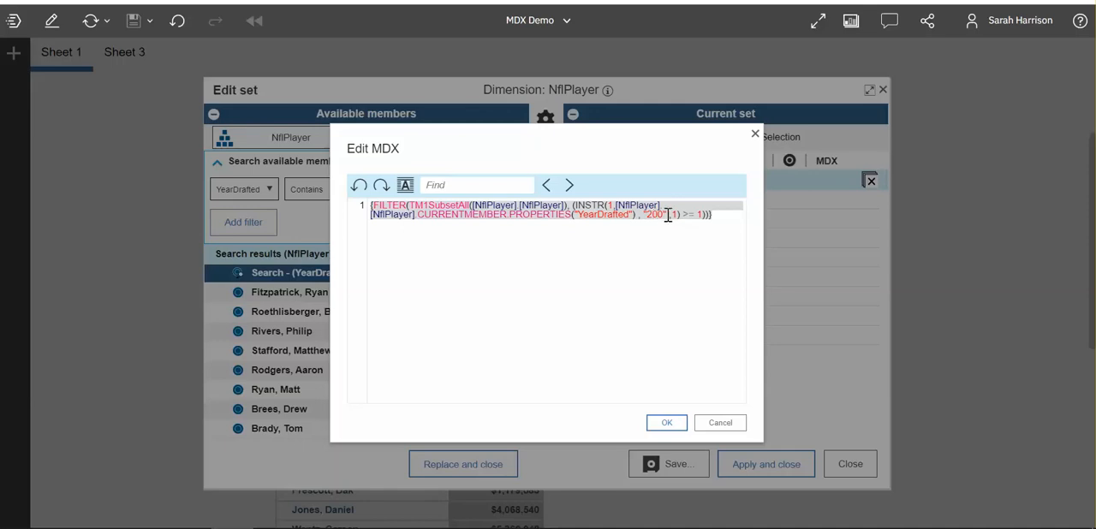
mouse_move(730, 439)
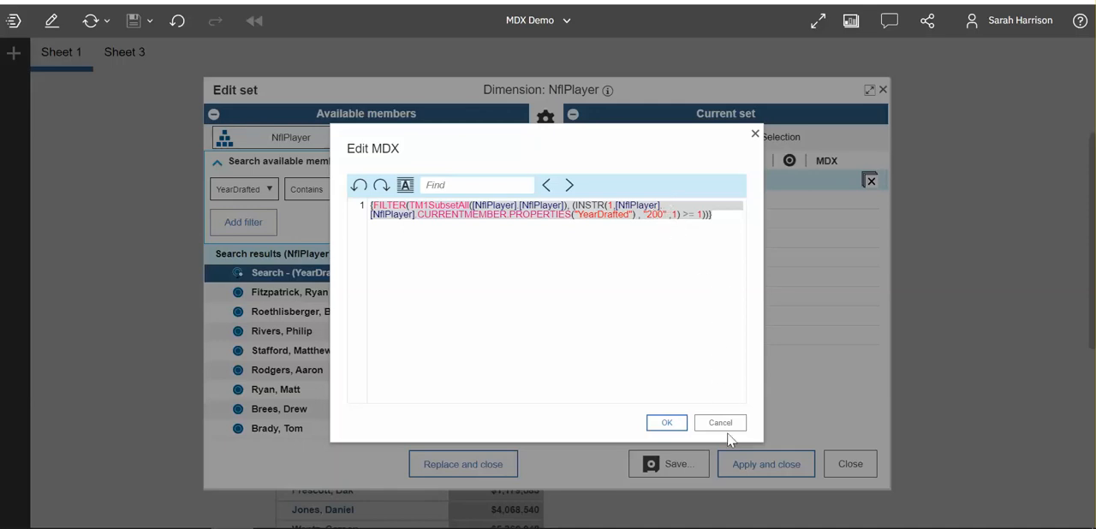
left_click(666, 421)
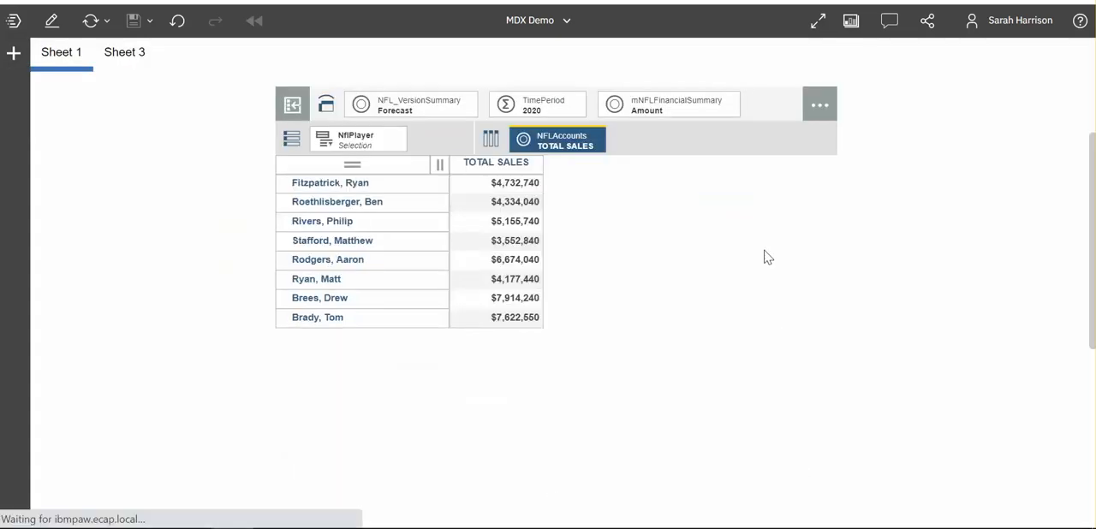
Sort the 2000s-drafted players ascending by TOTAL SALES and view the resulting ORDER MDX.
left_click(496, 161)
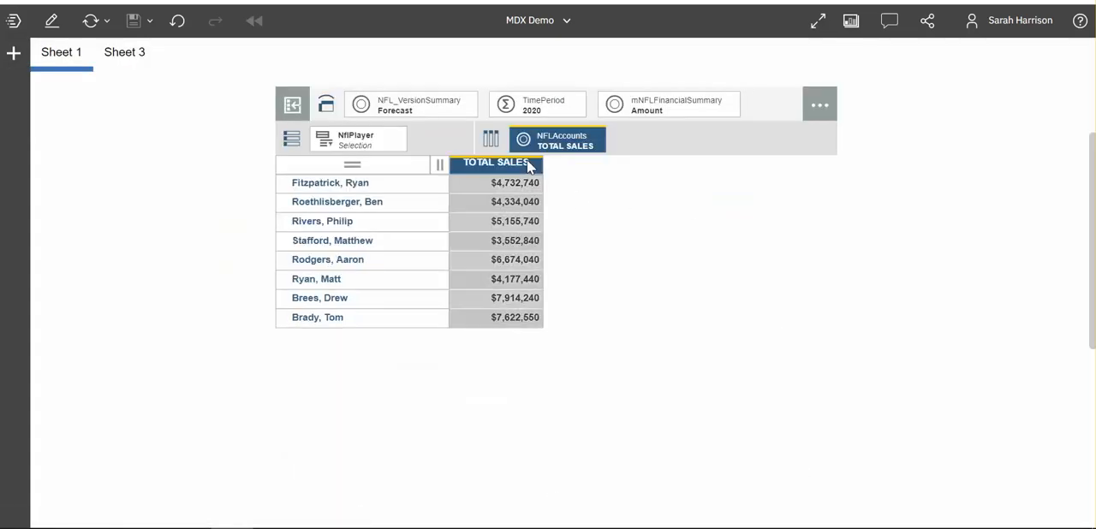
right_click(496, 161)
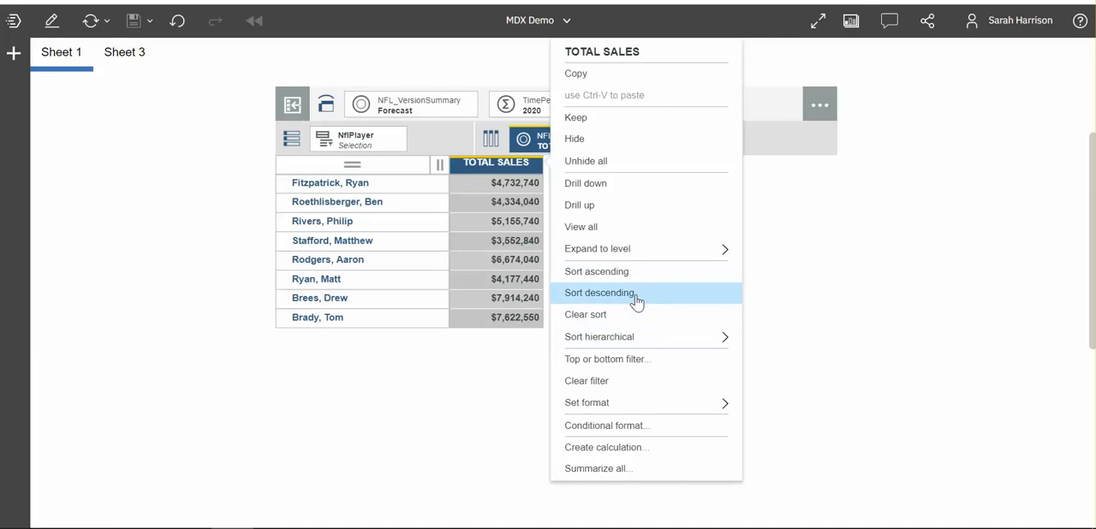
left_click(600, 293)
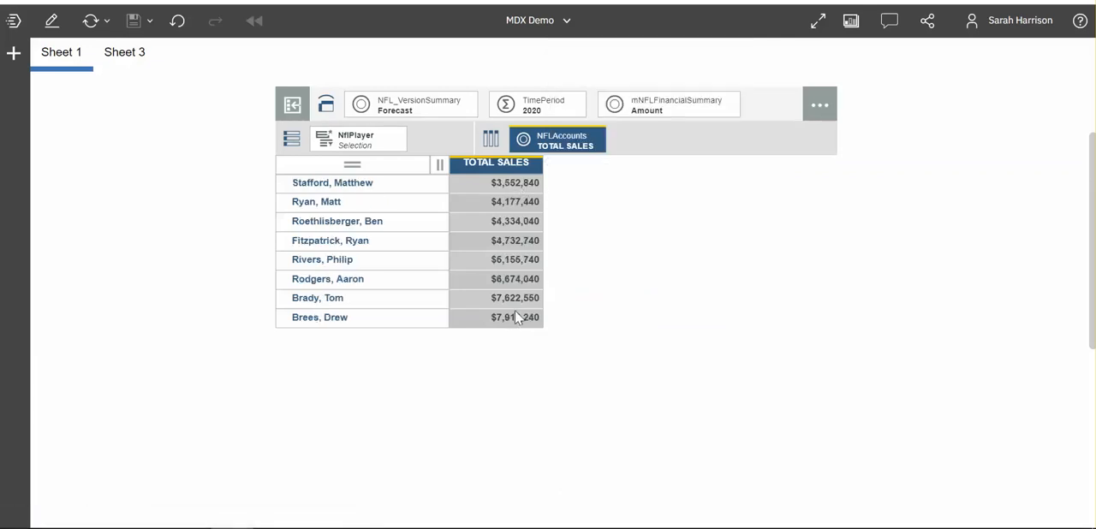
left_click(358, 138)
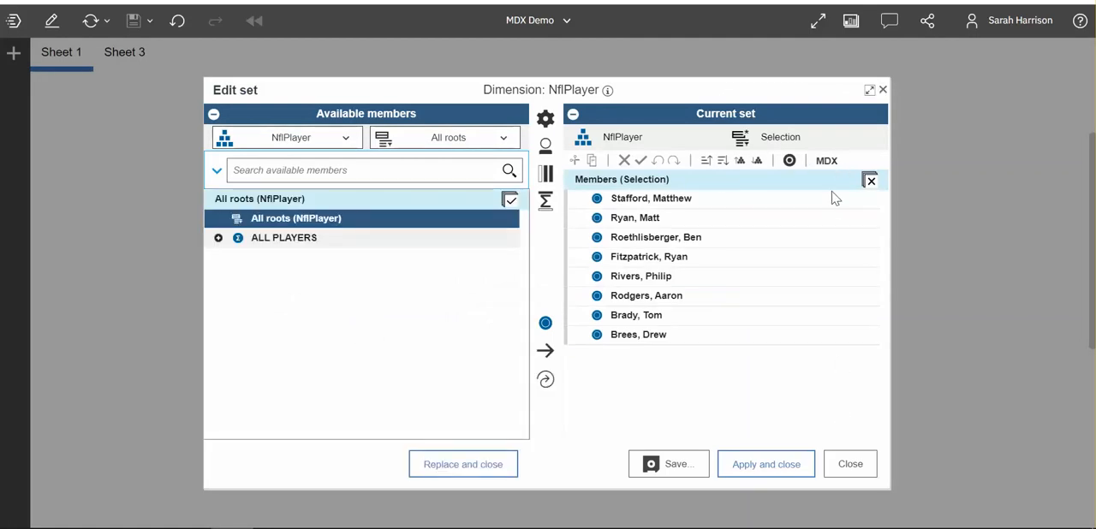
left_click(825, 161)
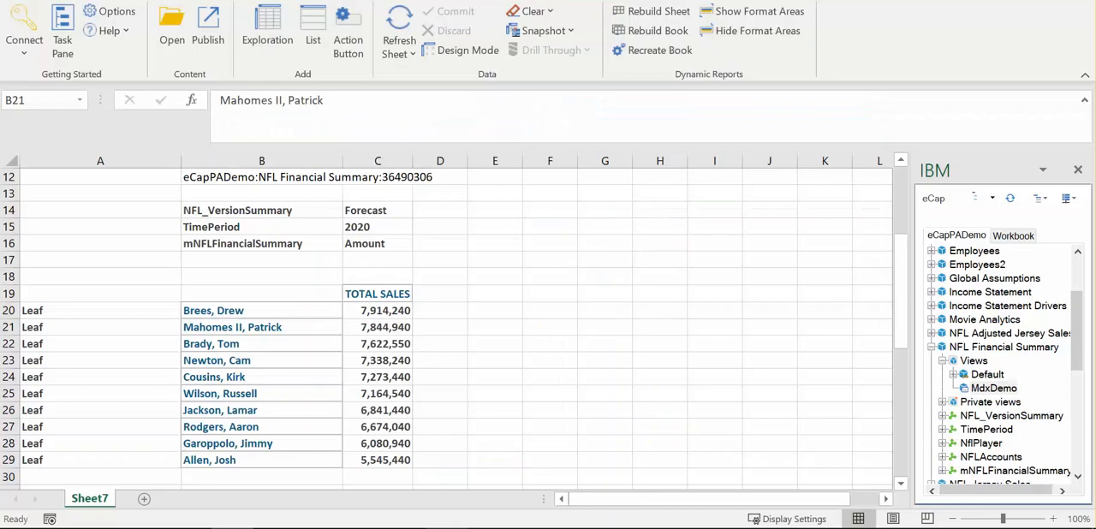
Rebuild the Excel report with the ORDER/FILTER MDX, listing the eight players from Stafford to Brees.
scroll("up", 3)
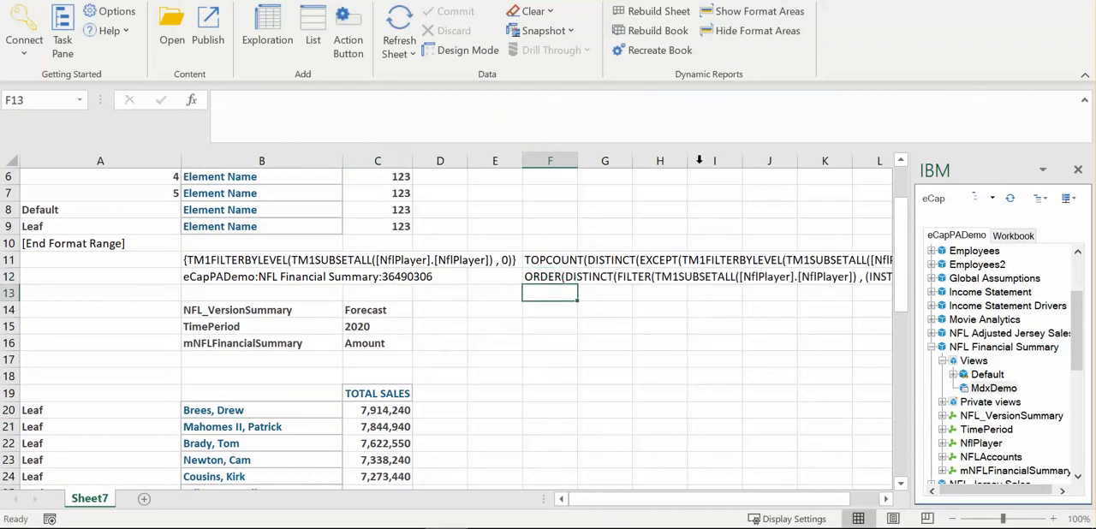
left_click(260, 394)
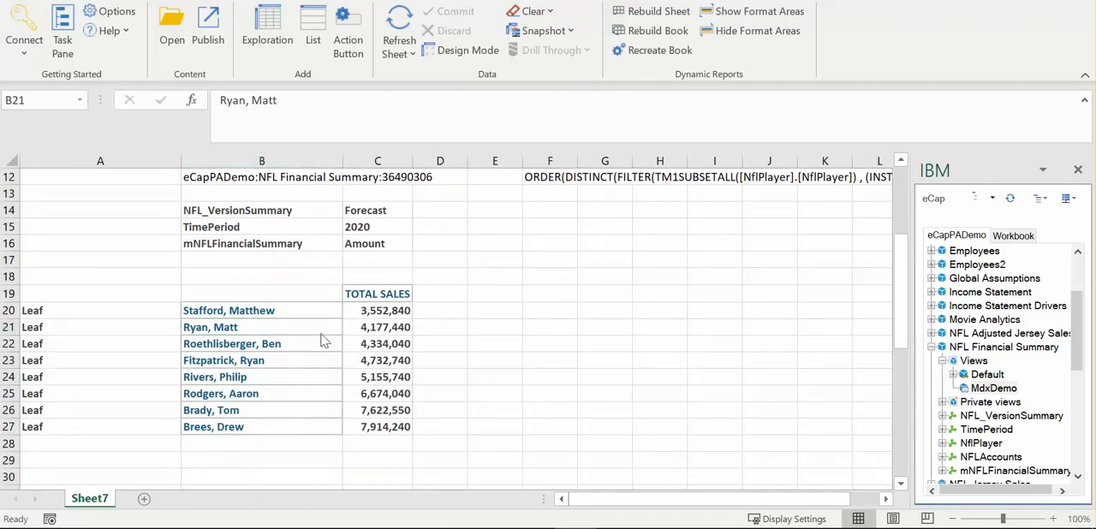
mouse_move(346, 306)
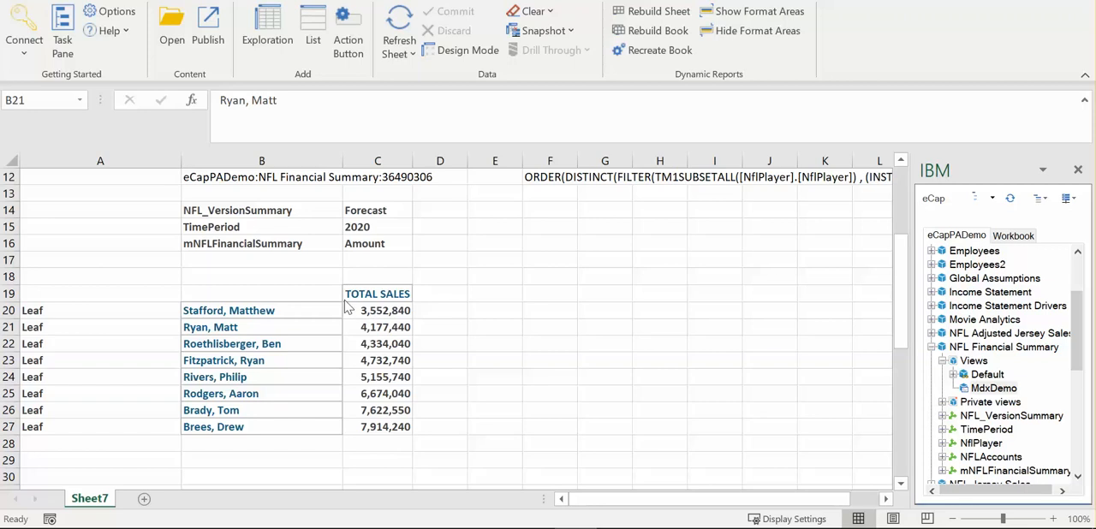
mouse_move(264, 432)
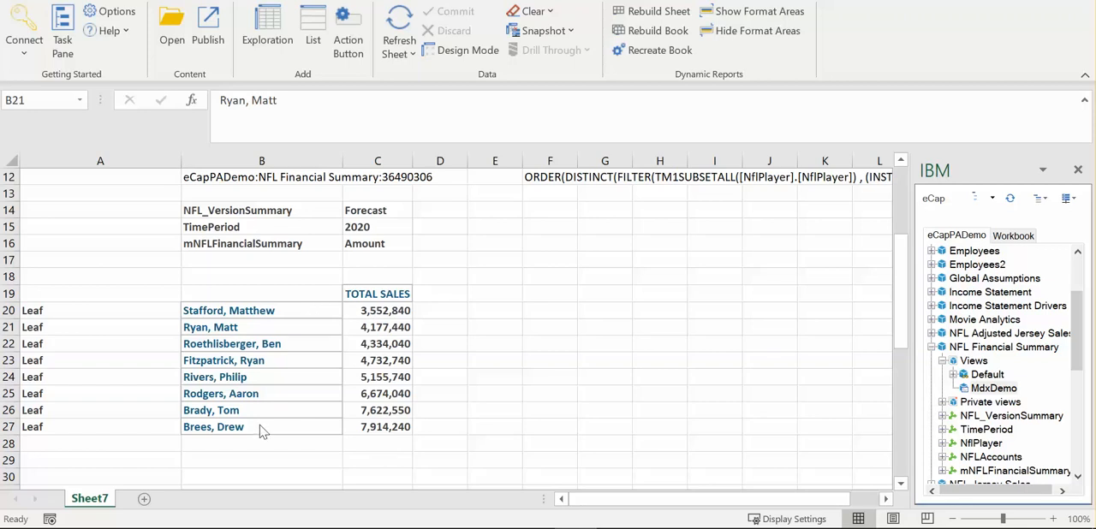
mouse_move(294, 377)
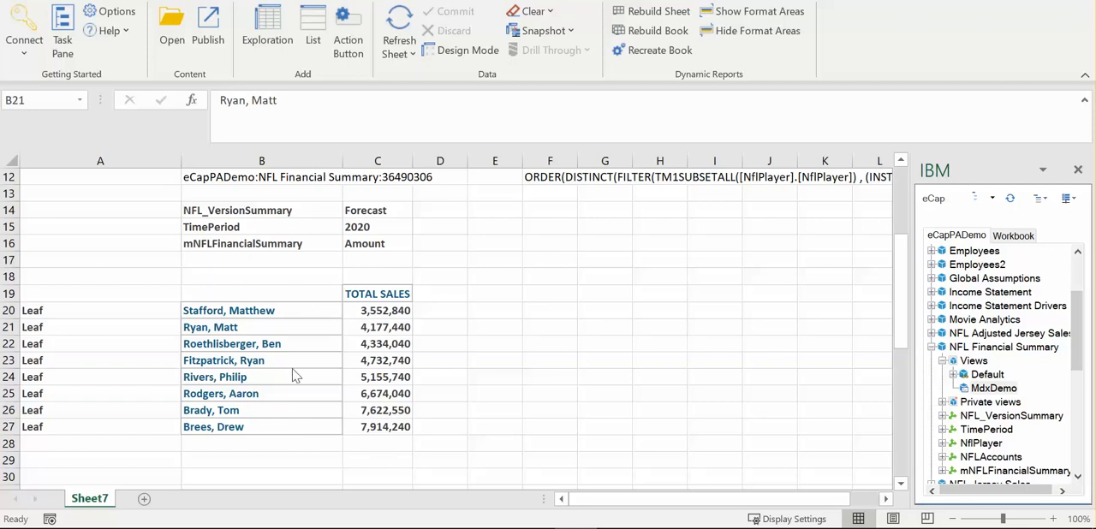
mouse_move(367, 321)
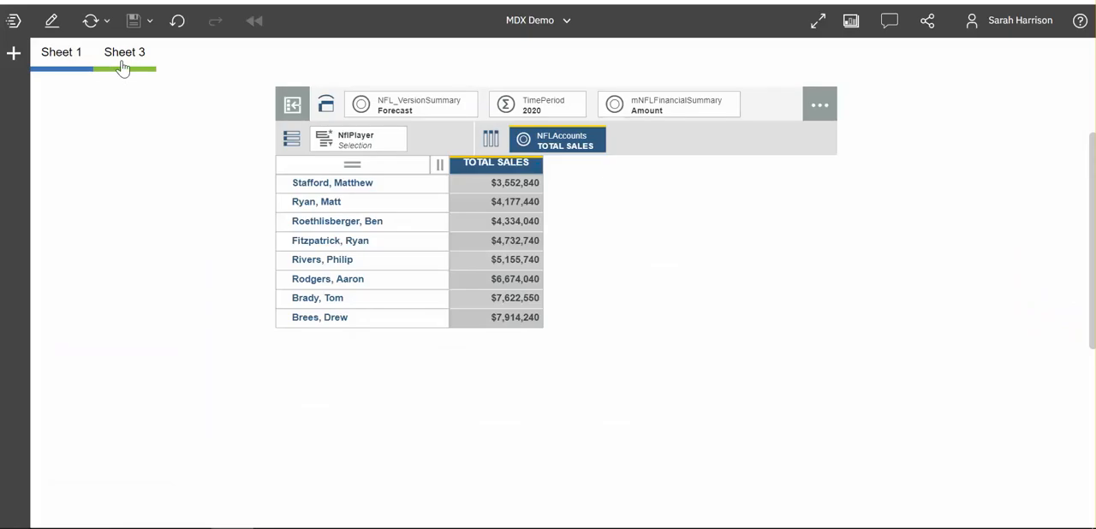
Switch to Sheet 3 showing the closing Questions slide with the eCapital website.
left_click(123, 52)
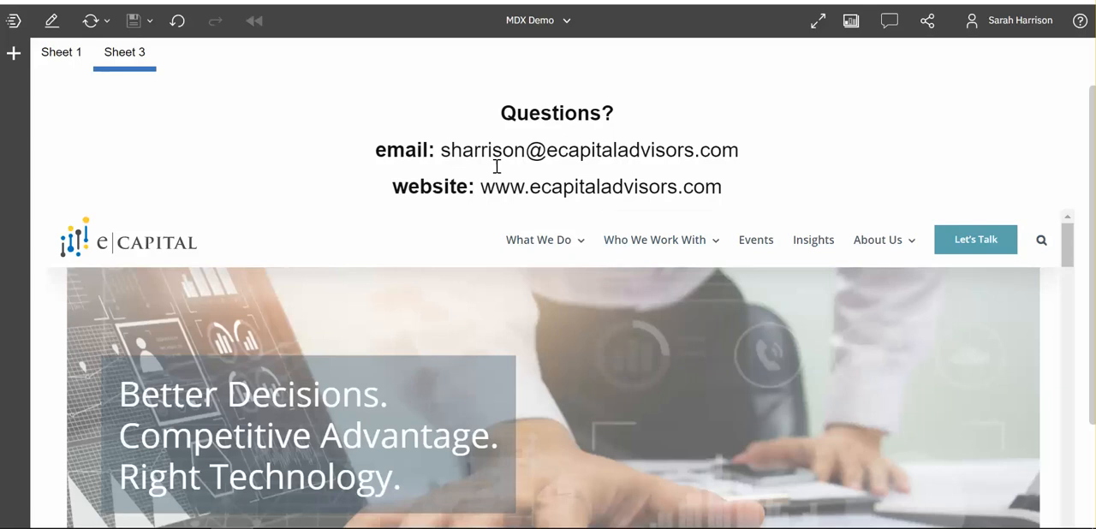
mouse_move(500, 162)
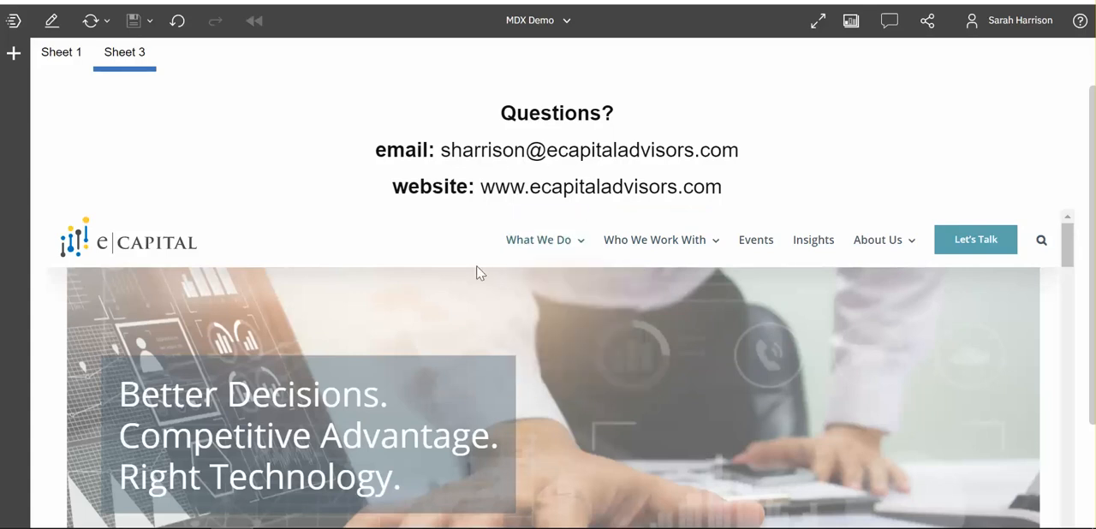
mouse_move(483, 274)
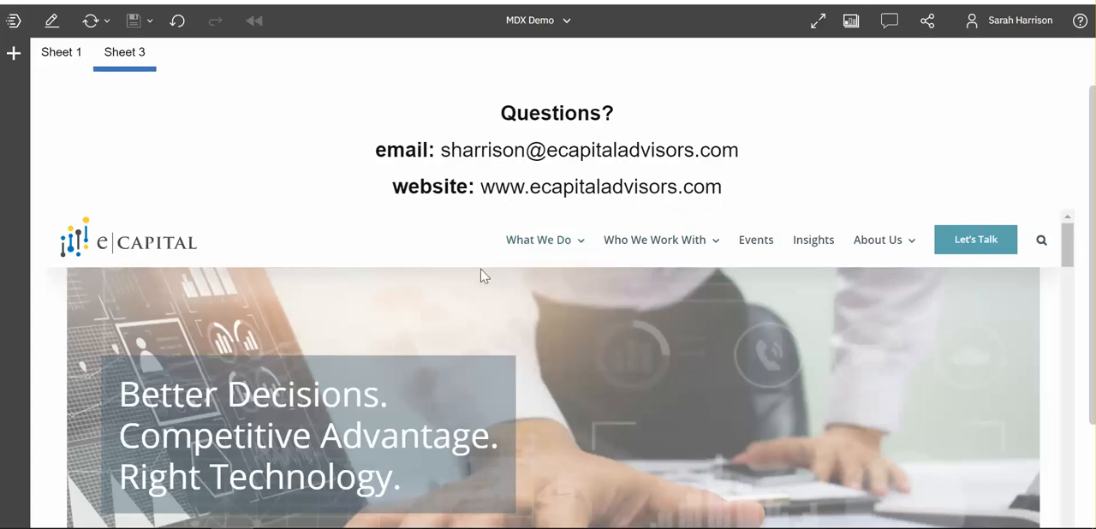